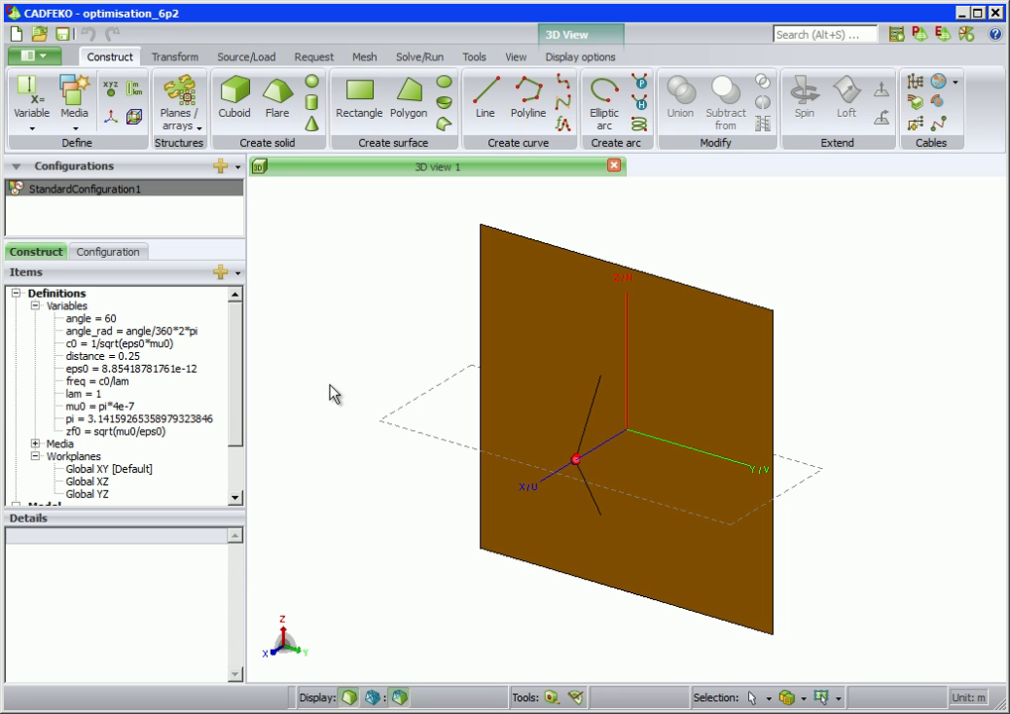
mouse_move(536, 412)
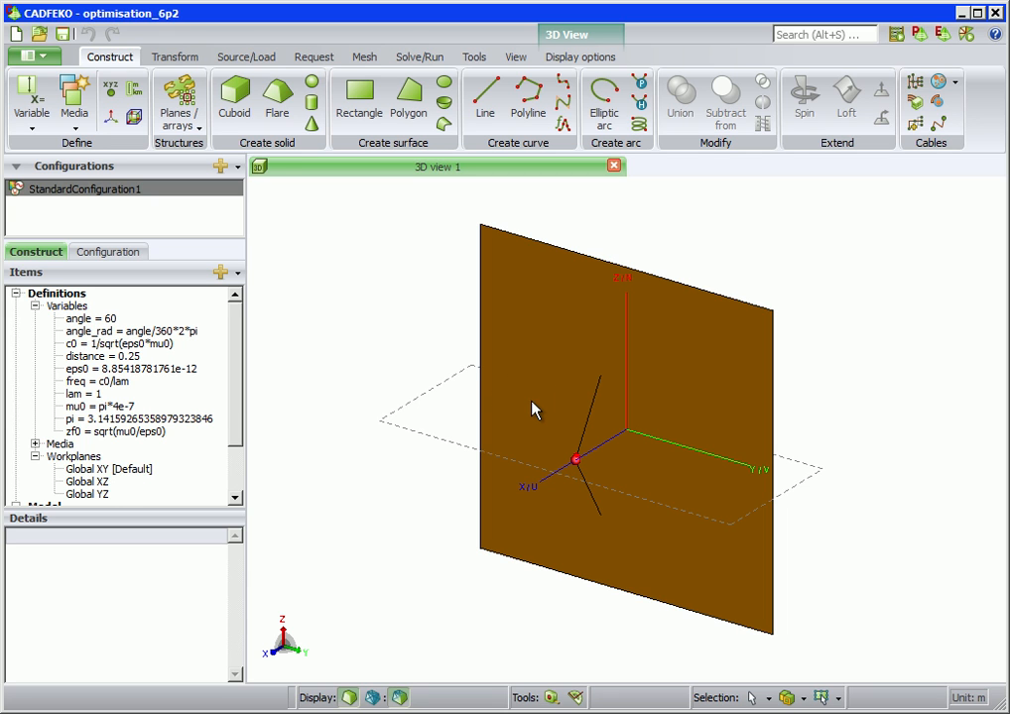
mouse_move(562, 447)
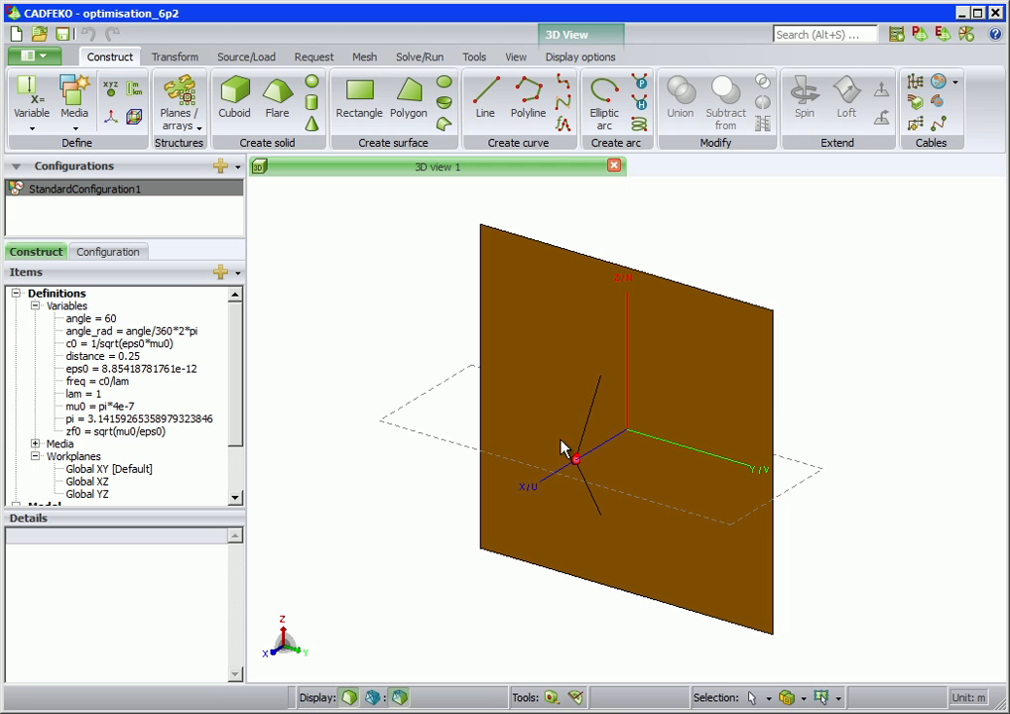
mouse_move(597, 488)
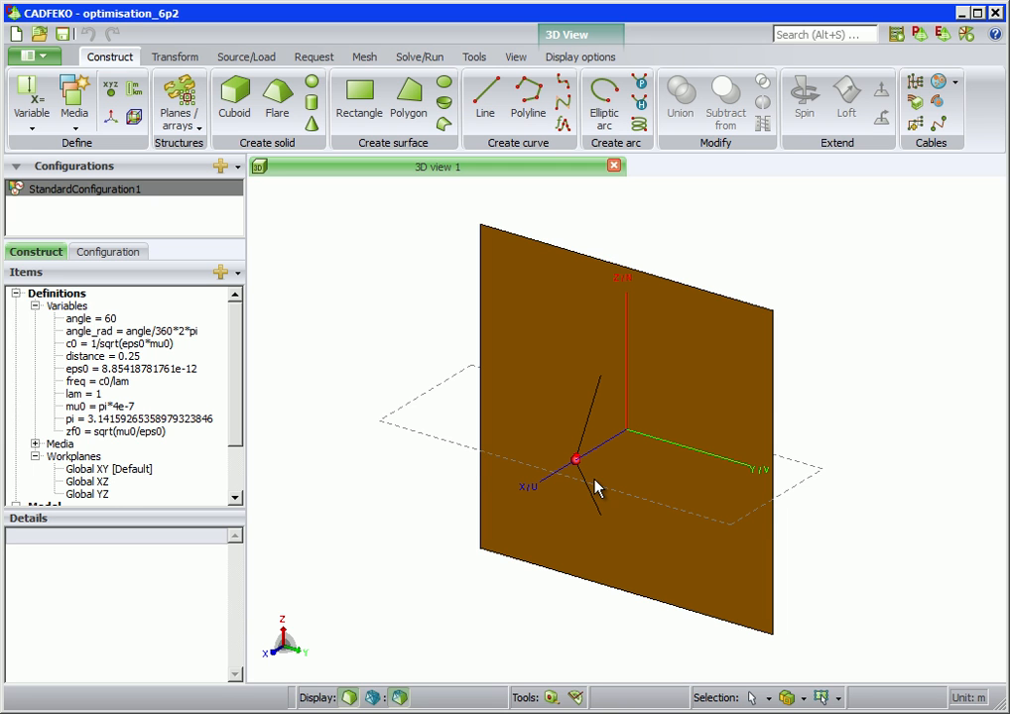
Step: Scroll the model tree down to reveal Bent_Dipole and Polygon1 under Model > Geometry
scroll("down", 3)
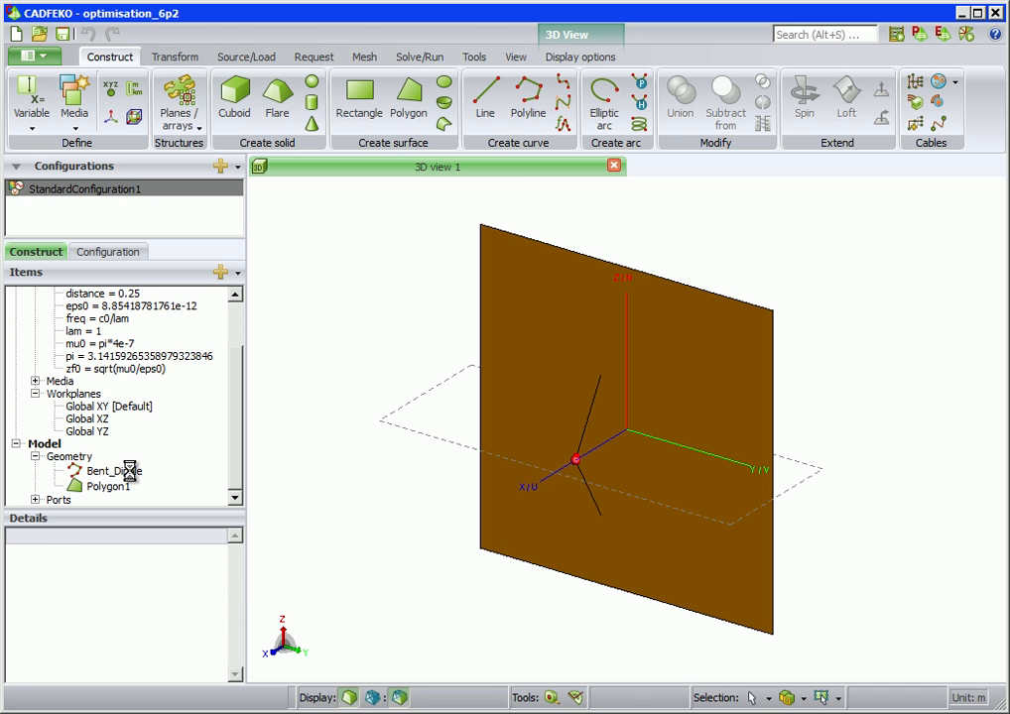
double_click(113, 470)
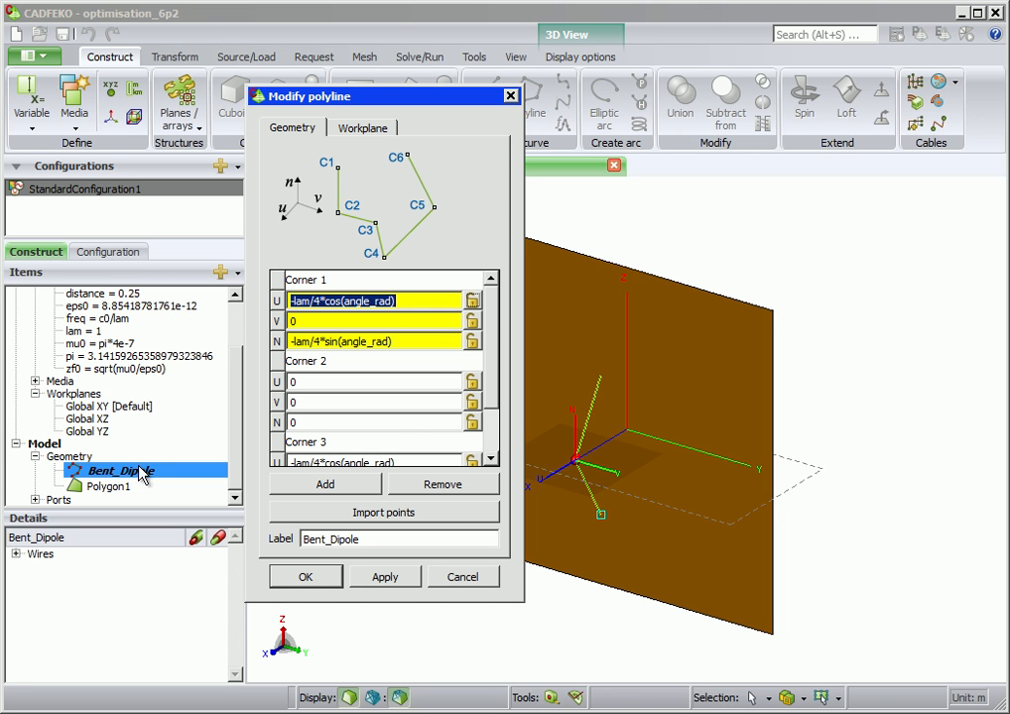
left_click(363, 127)
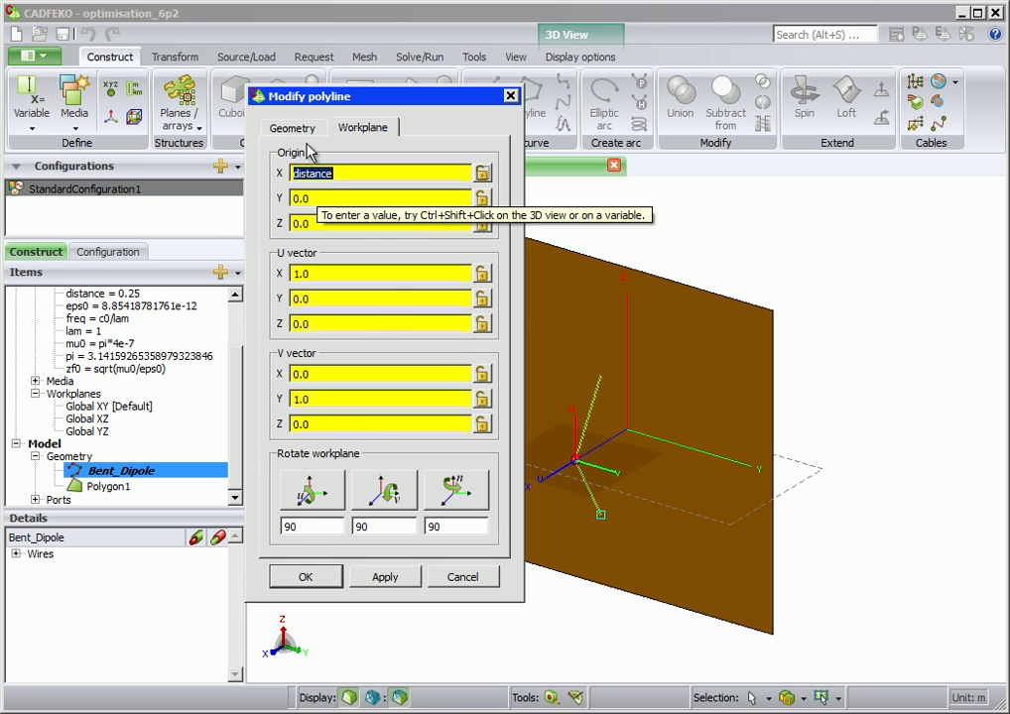
left_click(291, 127)
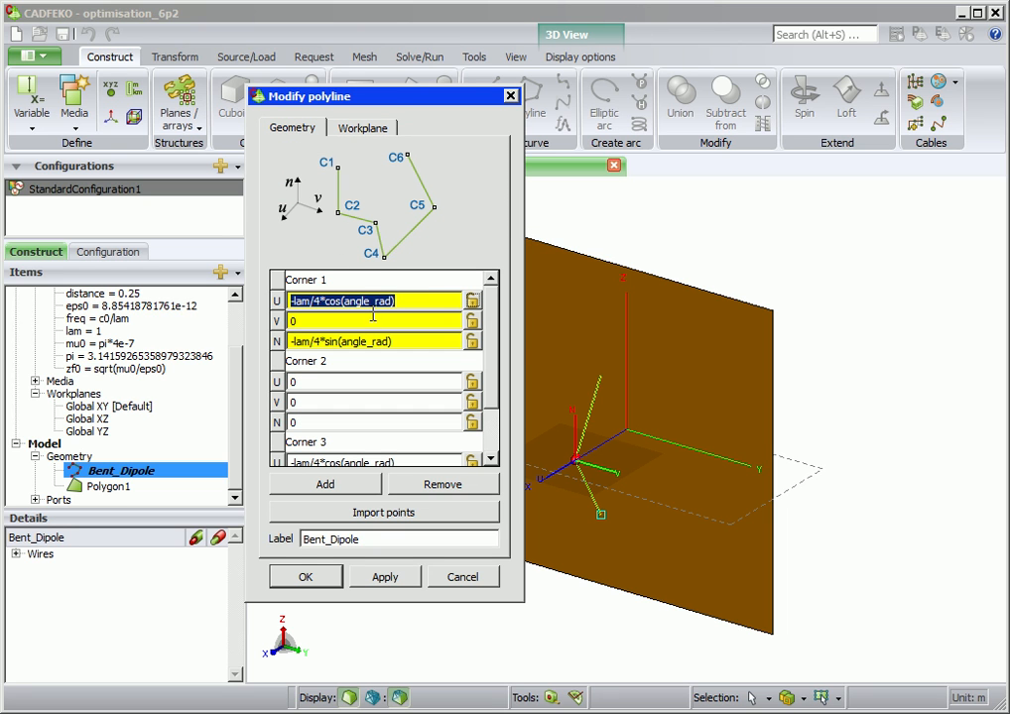
mouse_move(373, 533)
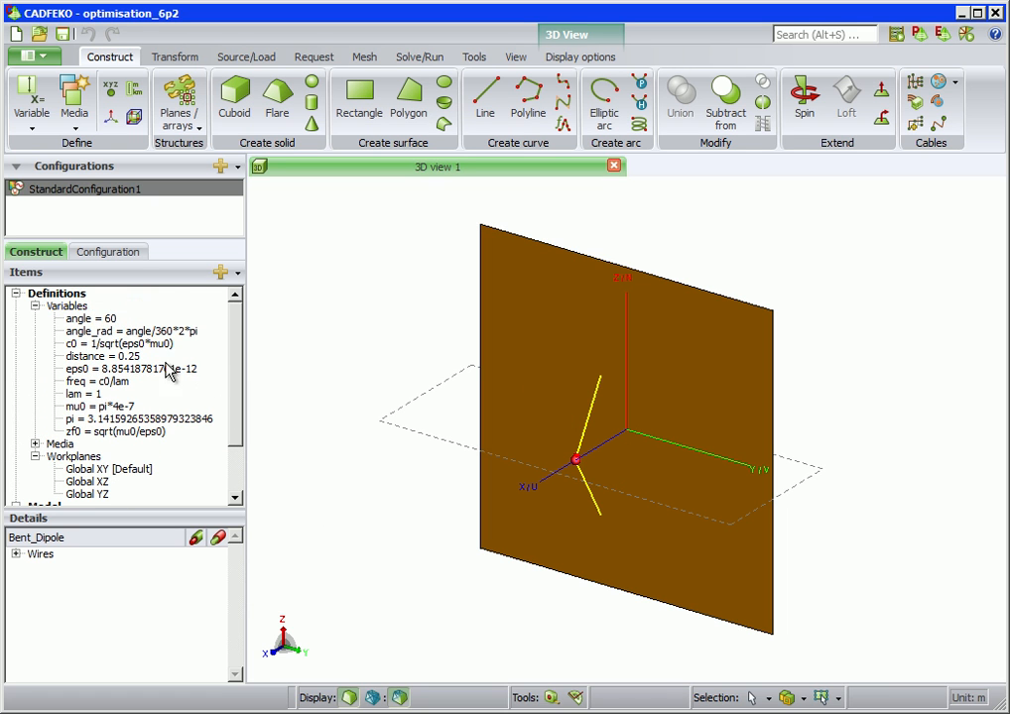
double_click(90, 318)
type("25")
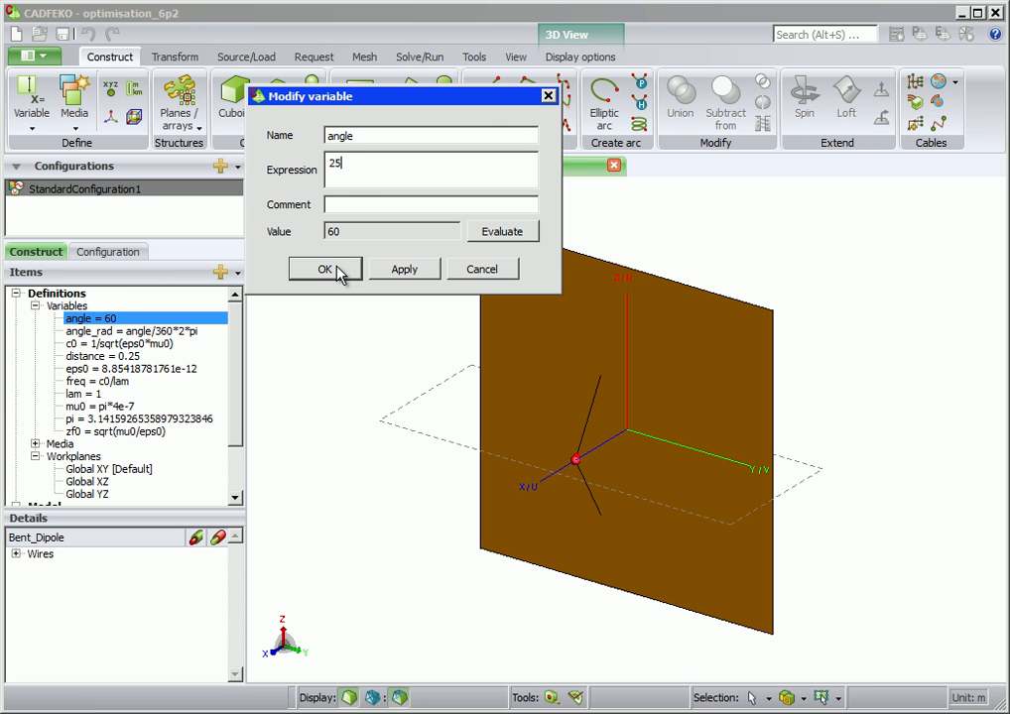
left_click(324, 269)
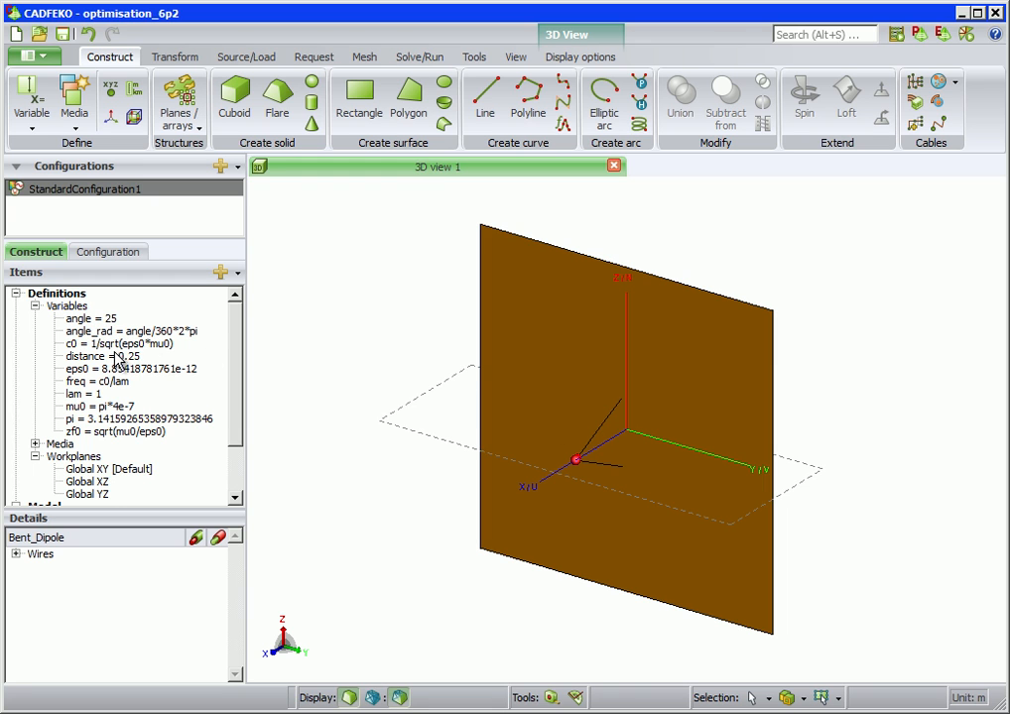
double_click(100, 356)
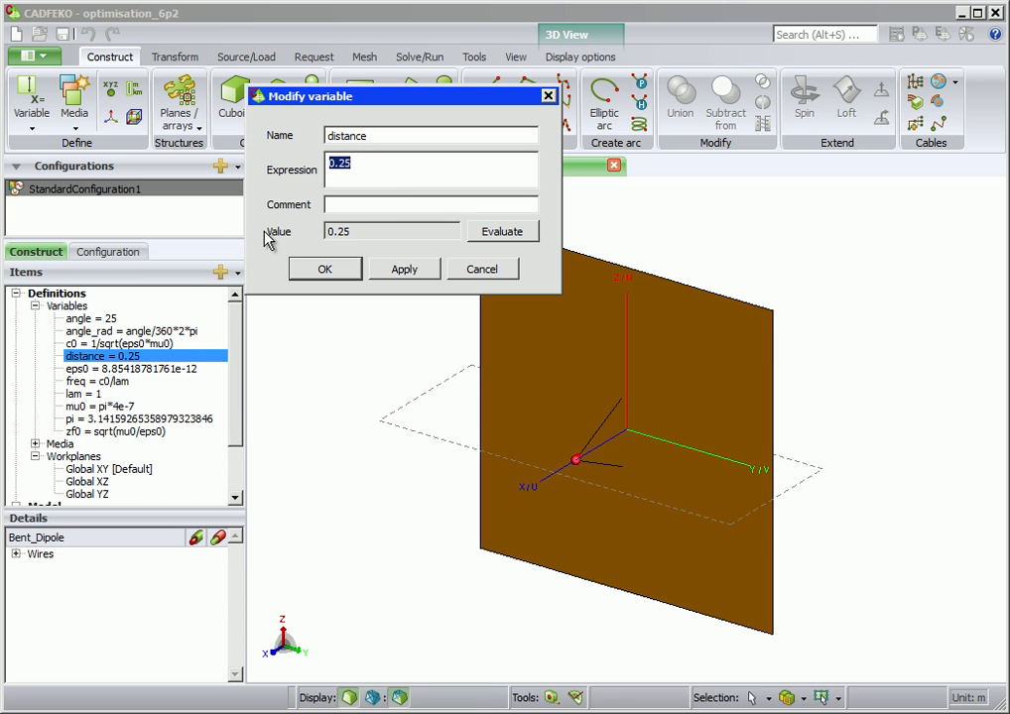
type("0.5")
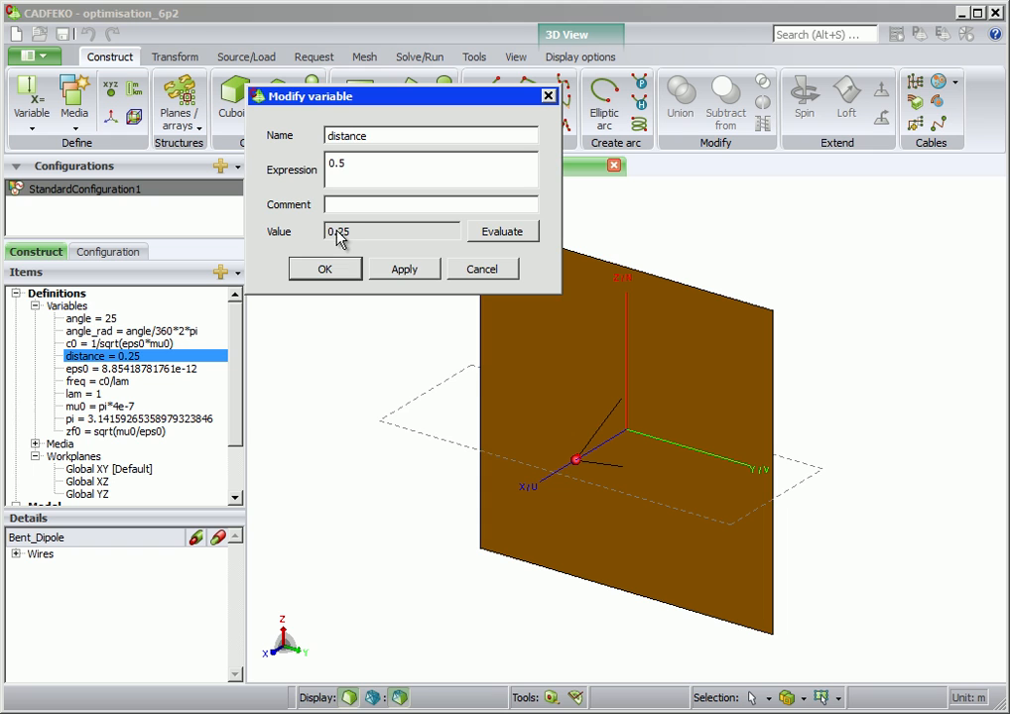
left_click(325, 269)
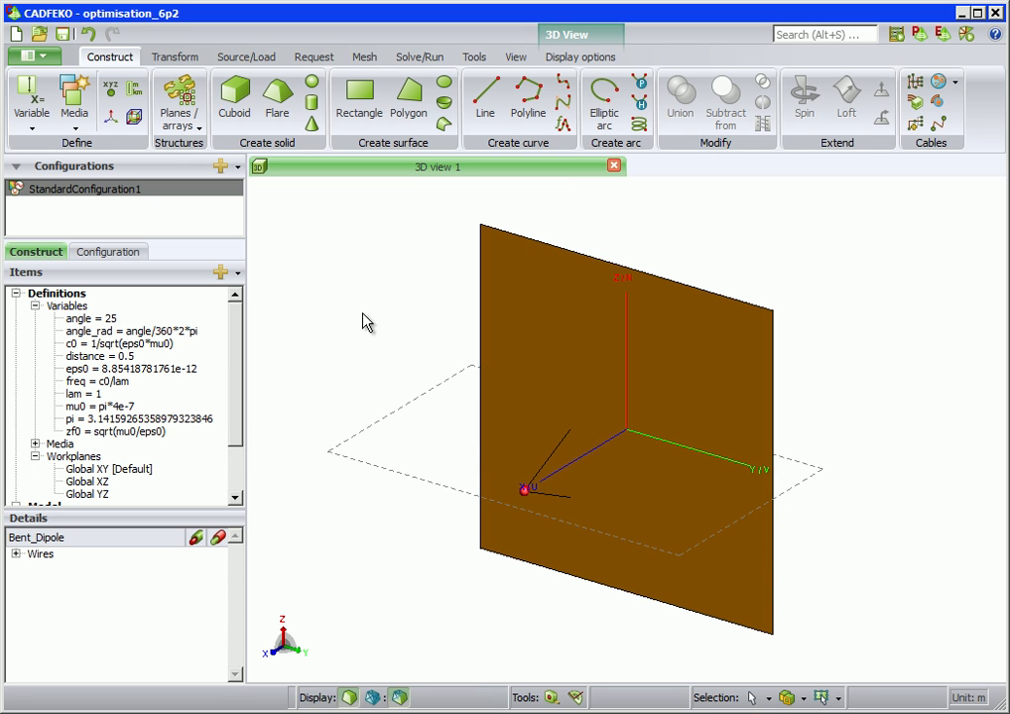
mouse_move(390, 338)
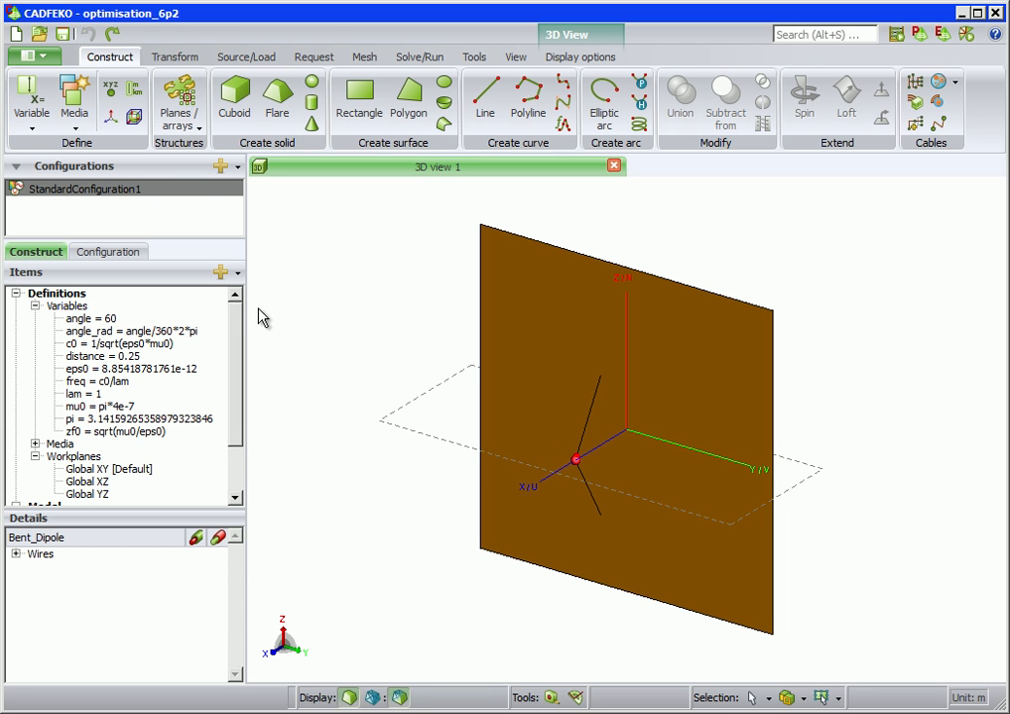
mouse_move(527, 94)
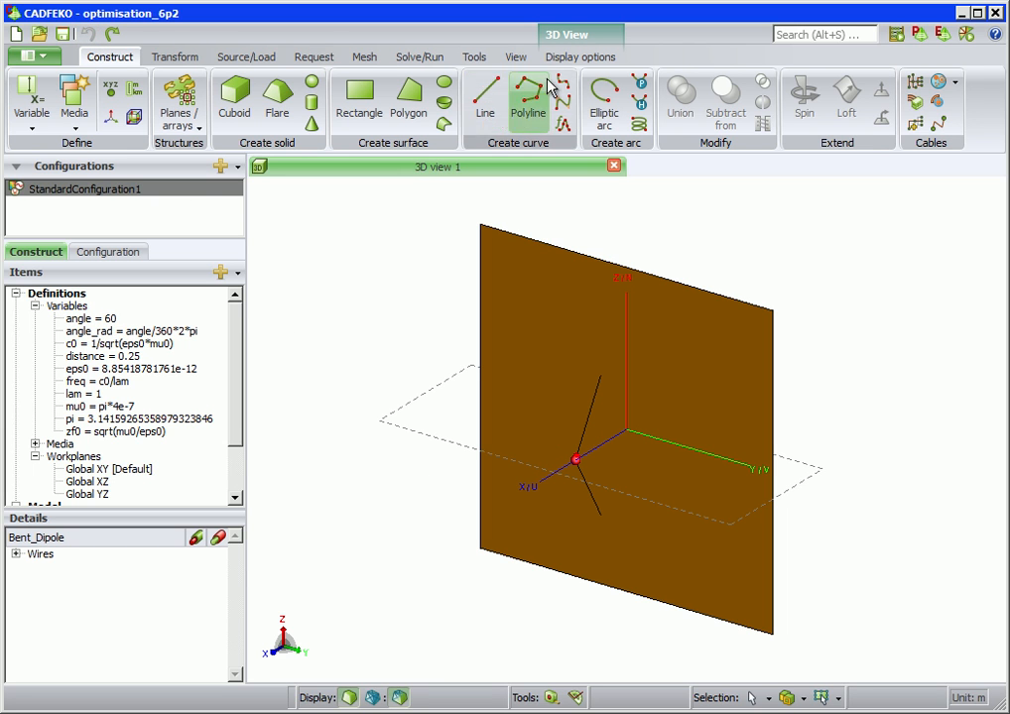
Step: Show the Configuration settings and bring up the Requests menu of solution request types
left_click(581, 57)
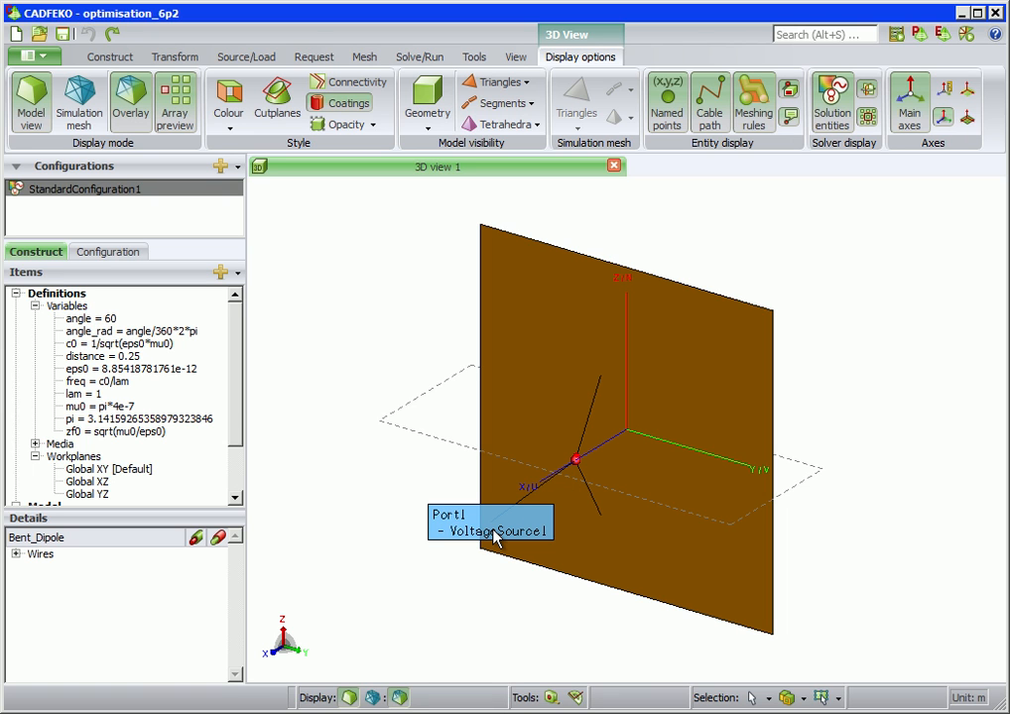
mouse_move(216, 337)
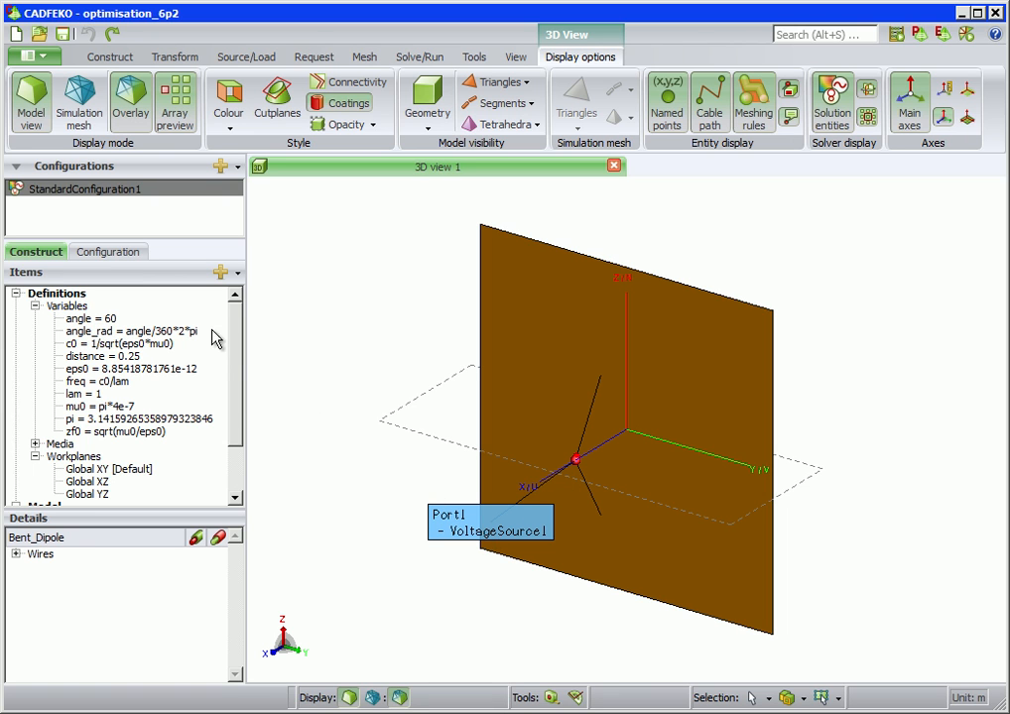
left_click(107, 251)
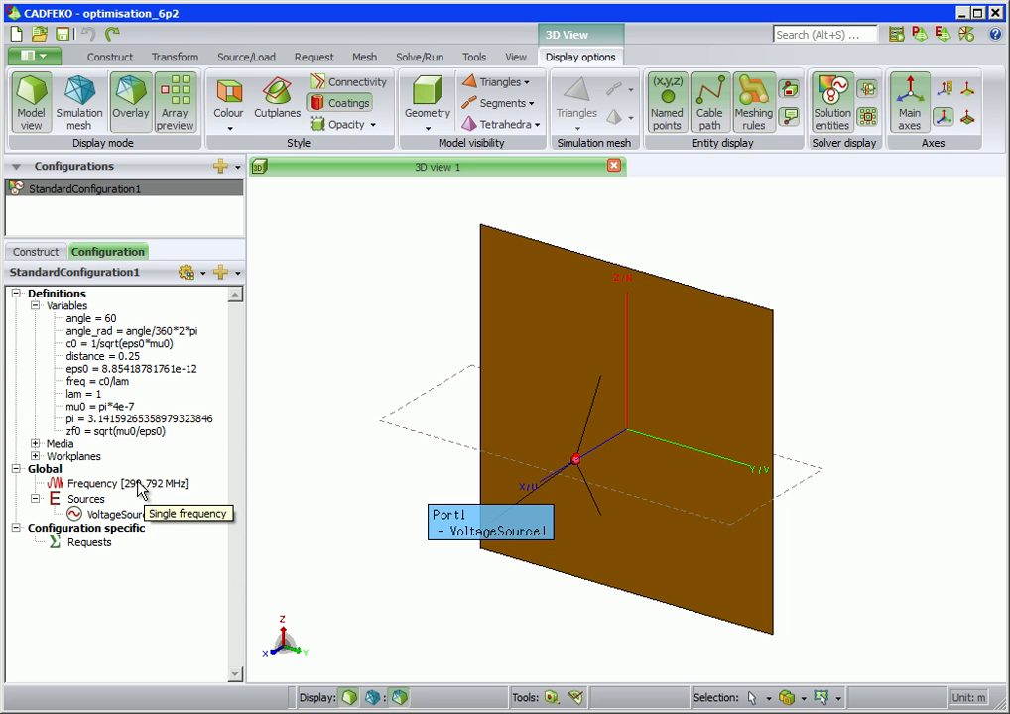
left_click(89, 543)
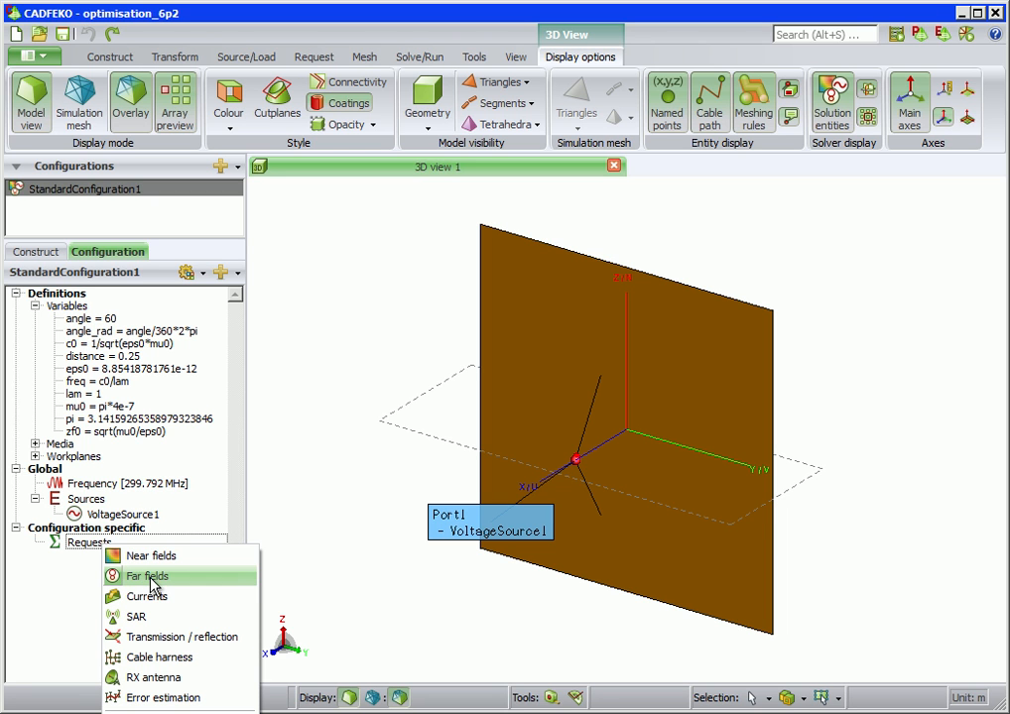
Step: Create far-field request FarField1 as a horizontal cut: theta 90°, phi 0–360° in 2° steps
left_click(147, 576)
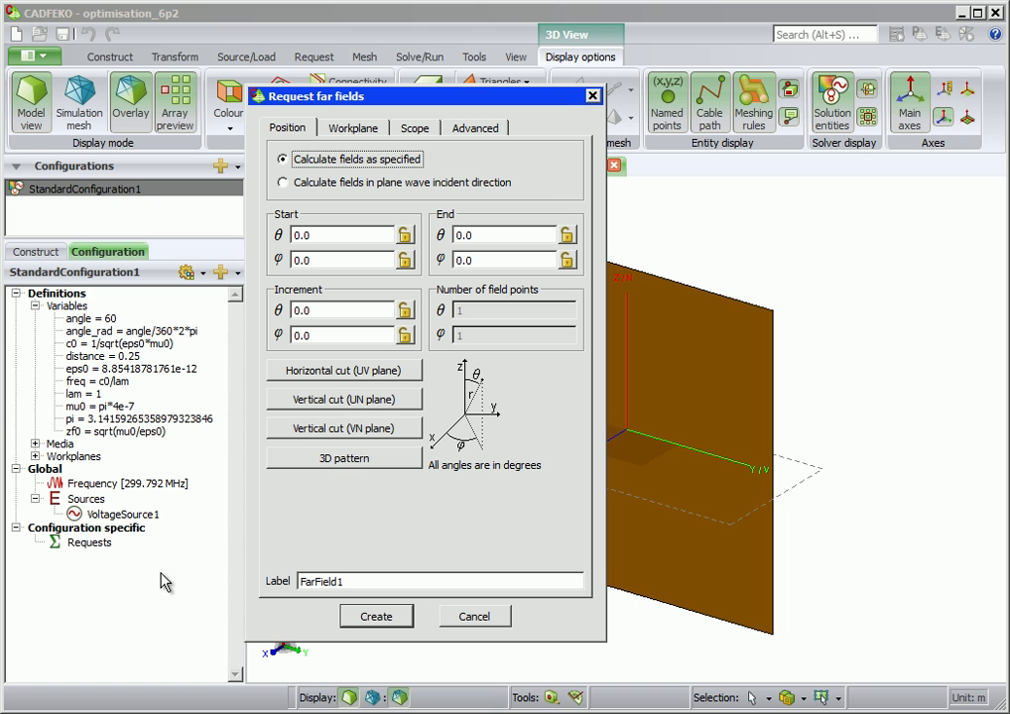
mouse_move(228, 520)
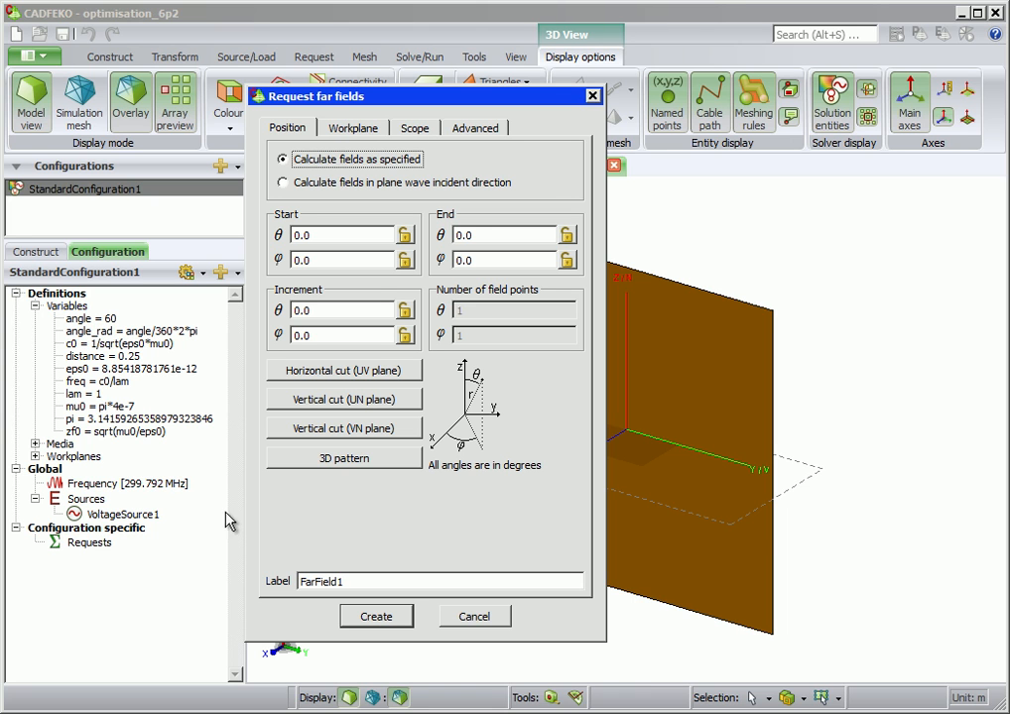
left_click(344, 370)
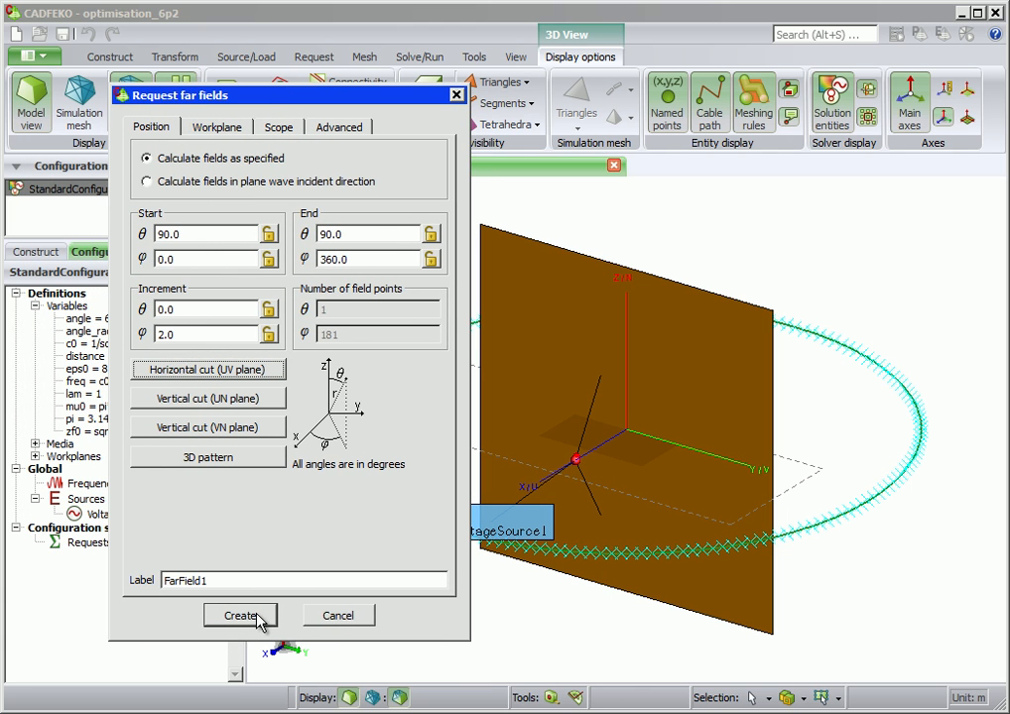
left_click(240, 615)
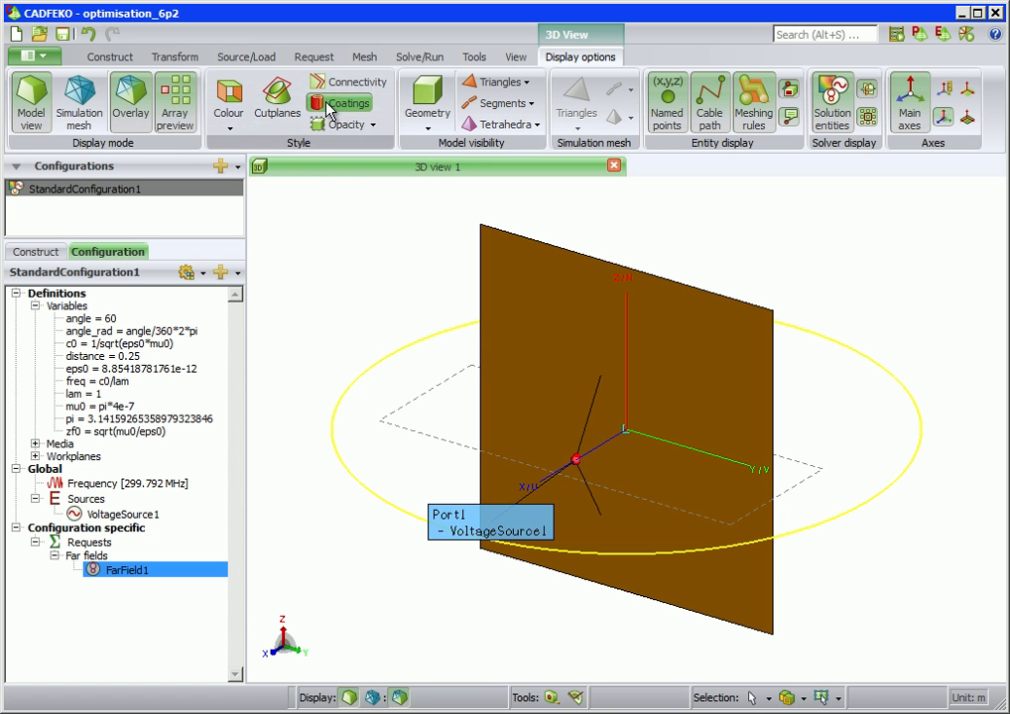
Step: Add optimisation search Search1 with the Automatic method type
left_click(313, 56)
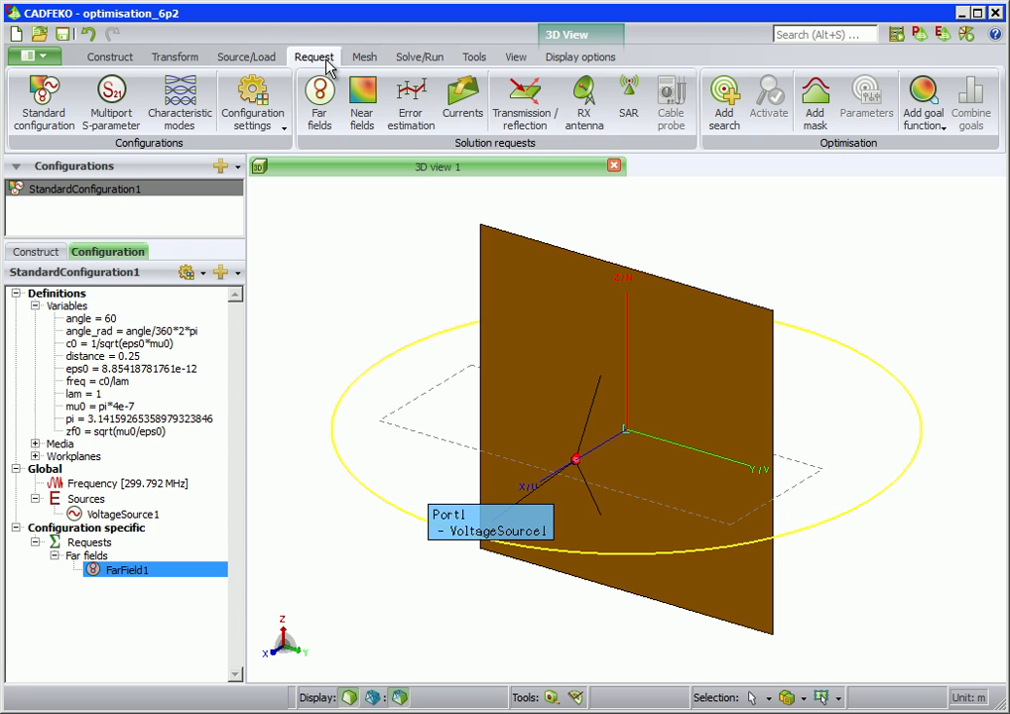
left_click(725, 100)
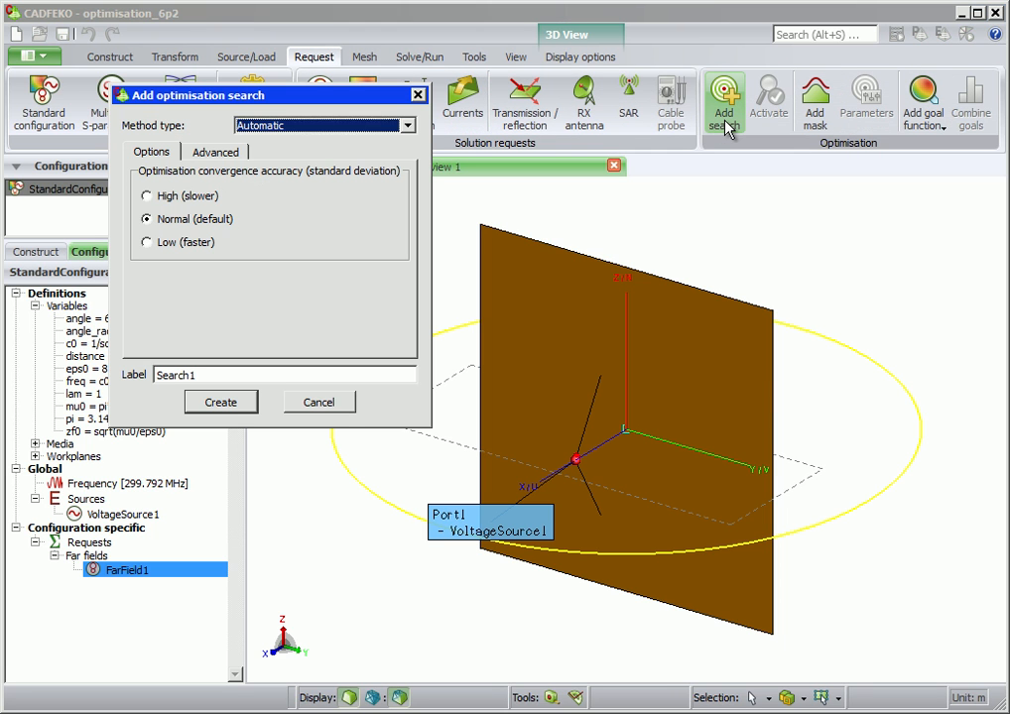
mouse_move(397, 272)
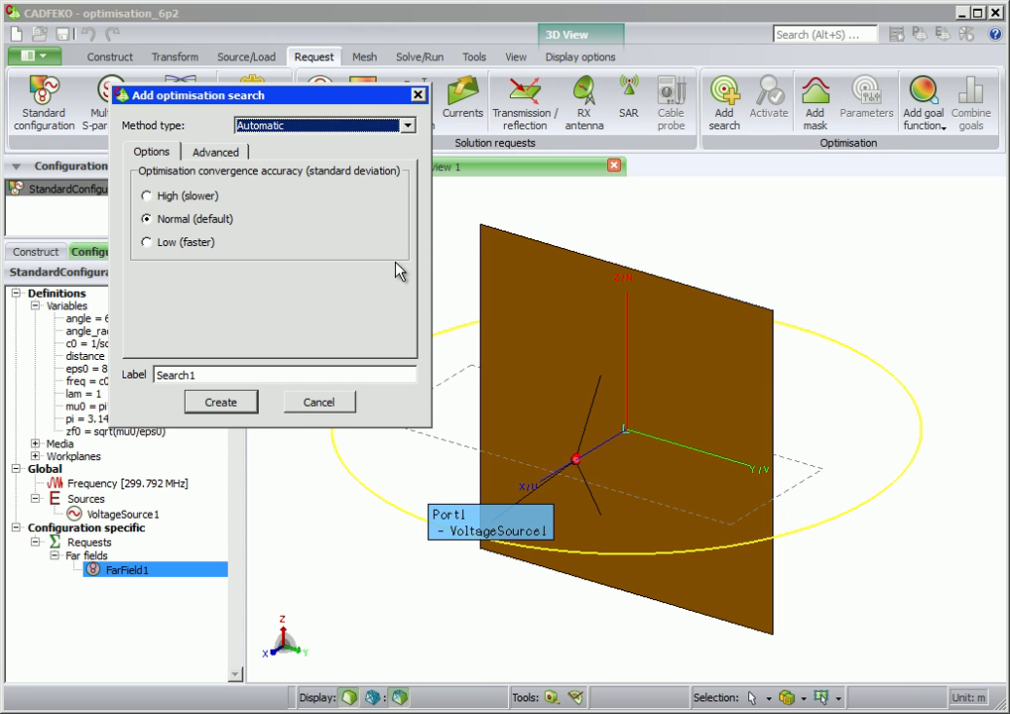
mouse_move(228, 408)
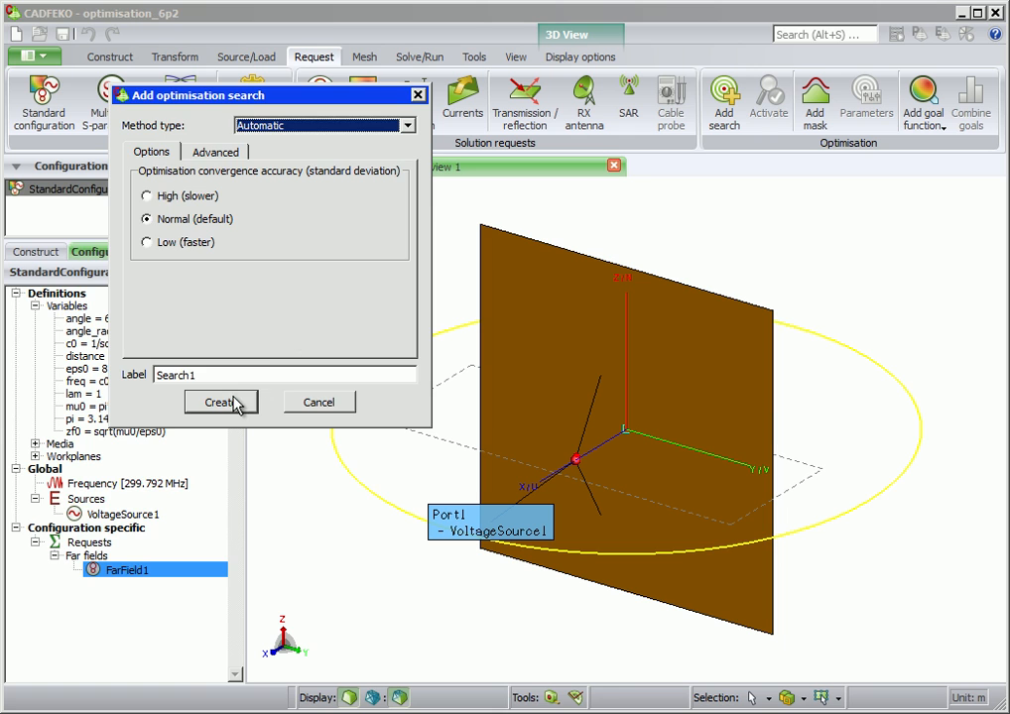
left_click(221, 402)
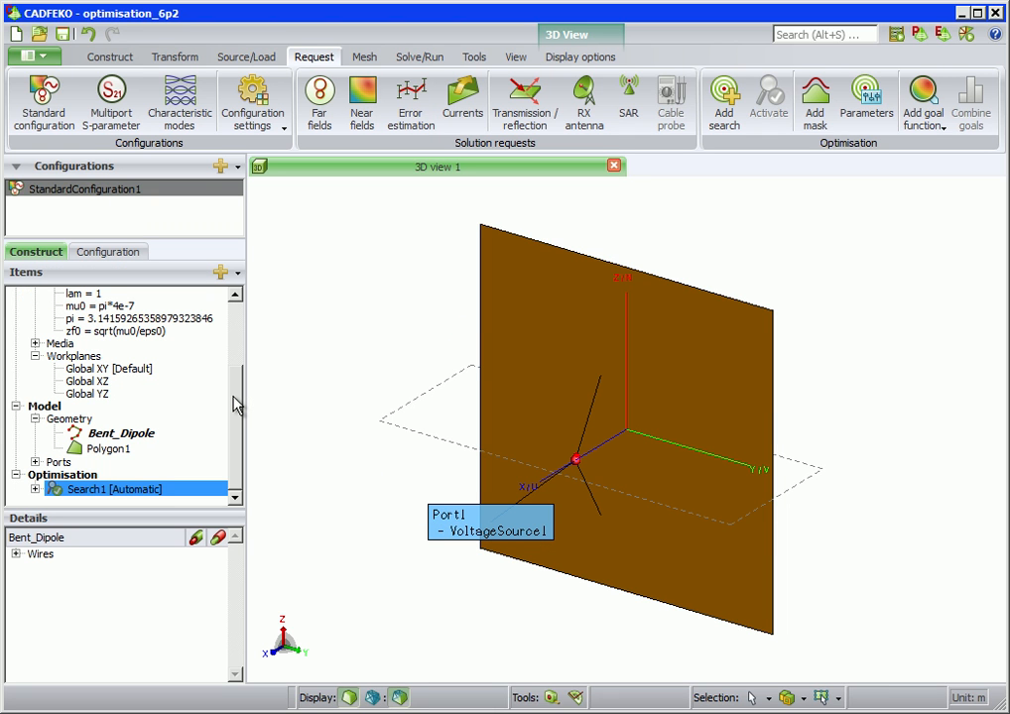
mouse_move(40, 496)
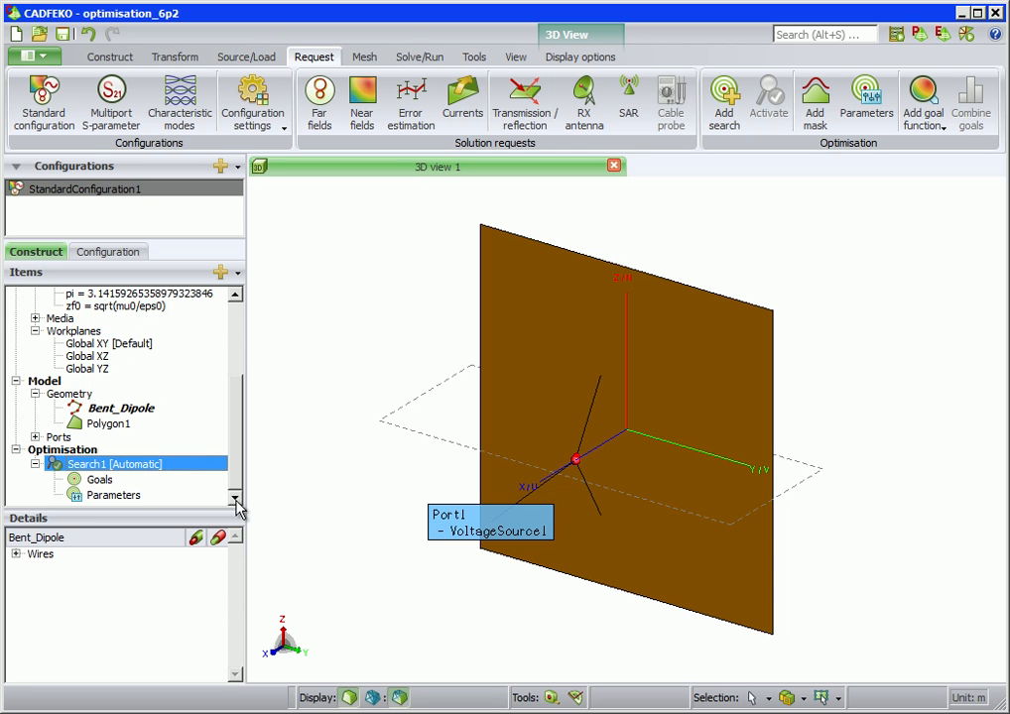
Step: Begin a new Far field goal under Search1's Goals, defaulting to label FarFieldGoal1
left_click(99, 480)
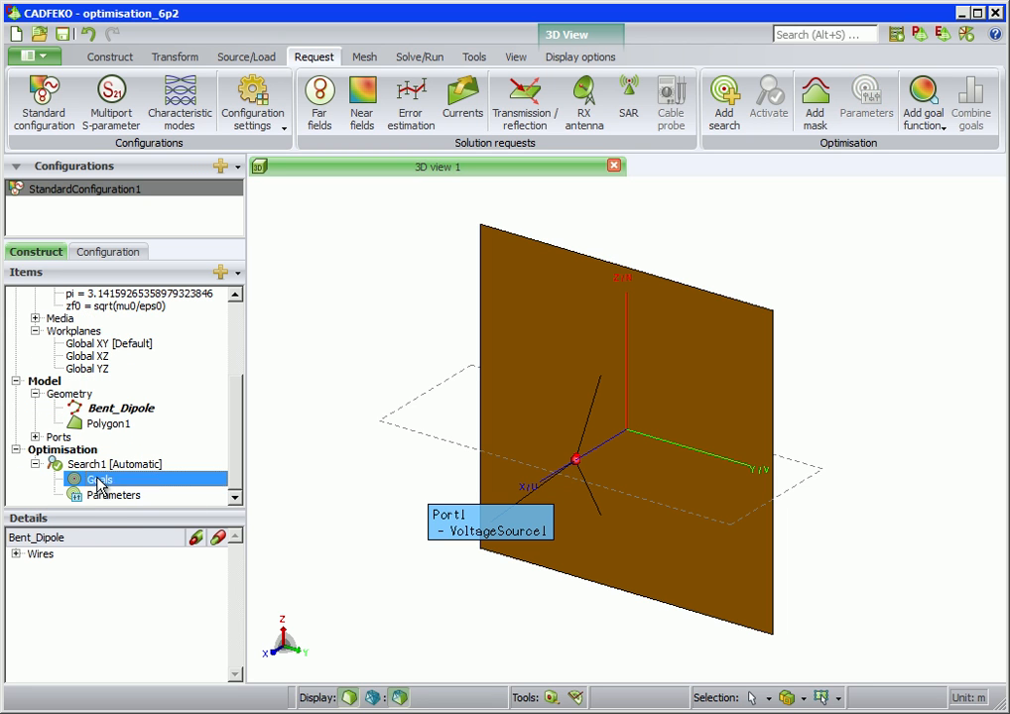
right_click(92, 479)
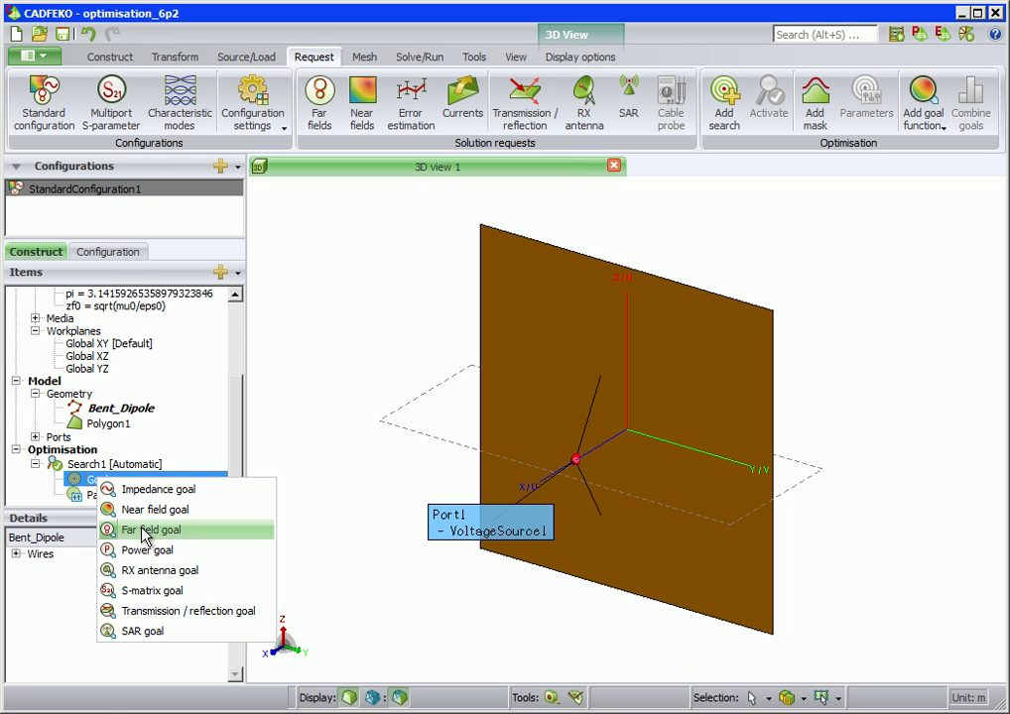
left_click(154, 529)
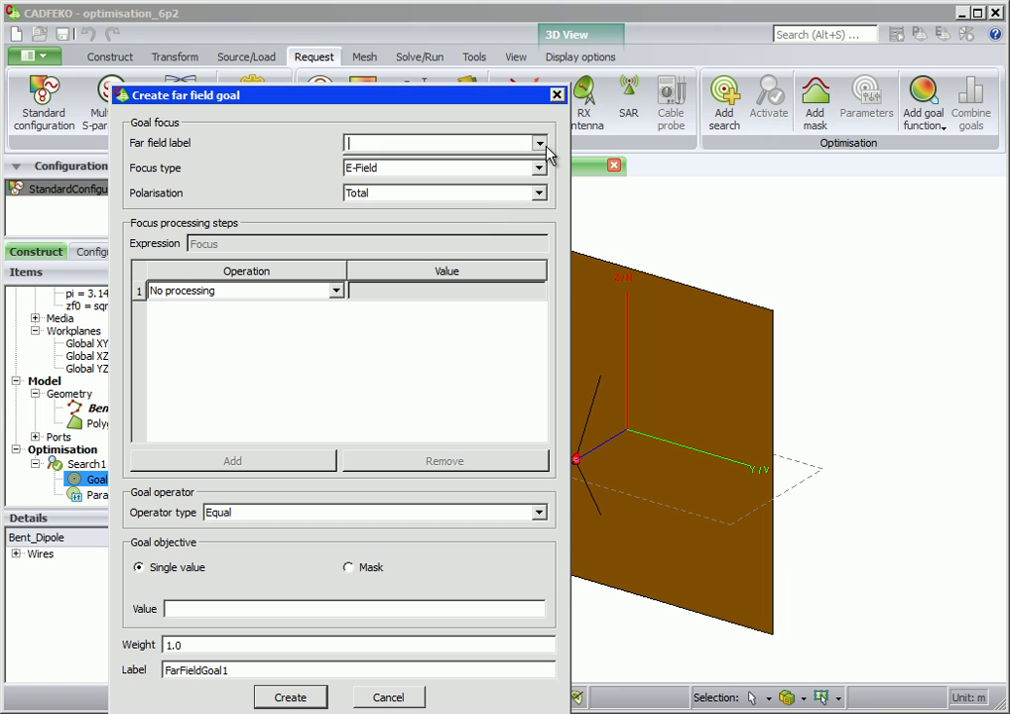
Step: Create FarFieldGoal1 on FarField1: focus Gain, Total polarisation, Maximum operation, Maximise operator
left_click(539, 143)
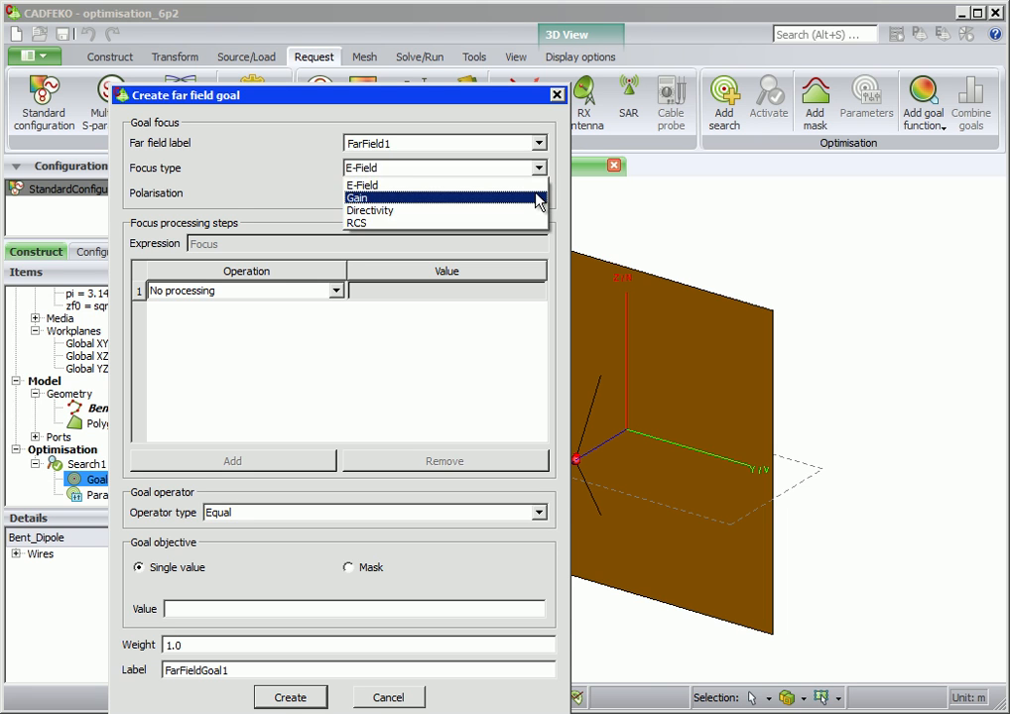
left_click(356, 197)
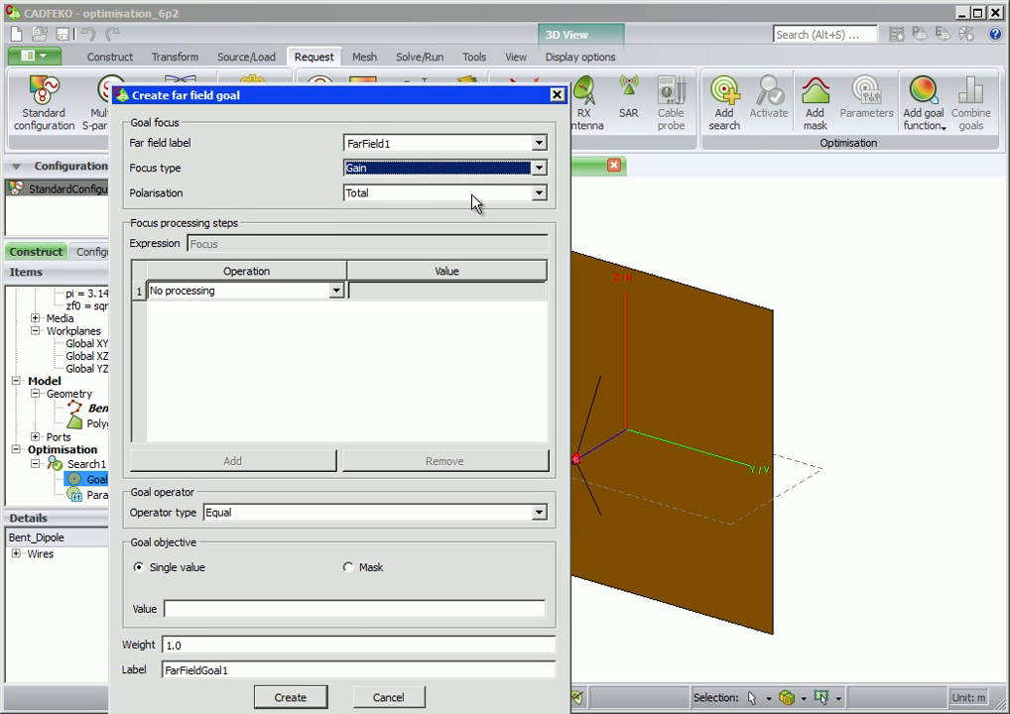
mouse_move(362, 203)
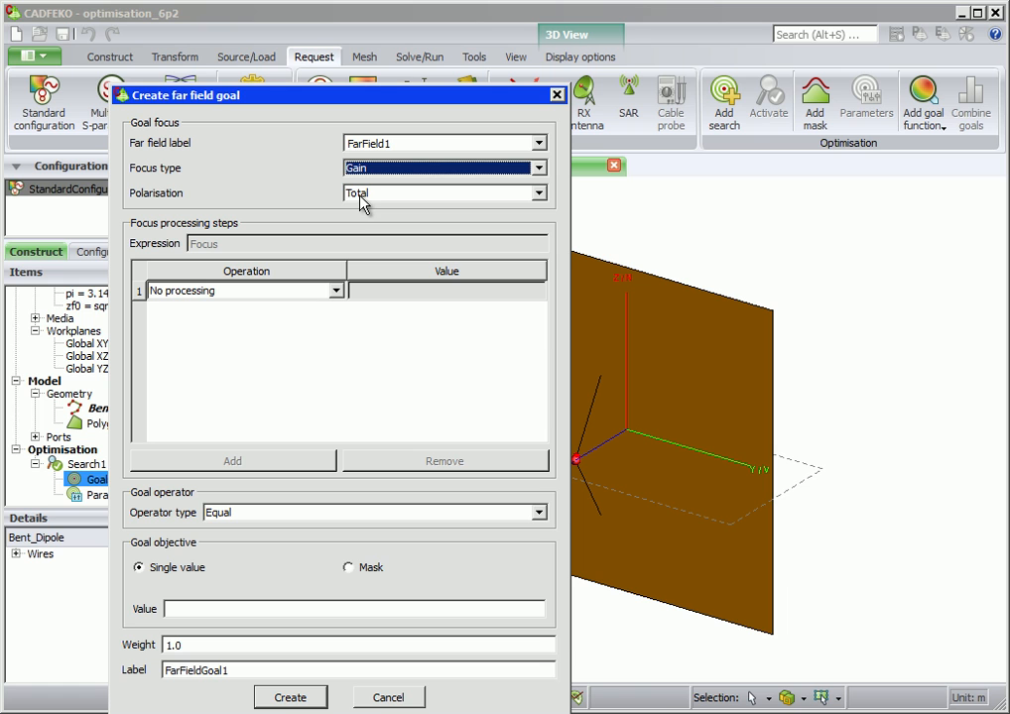
left_click(336, 291)
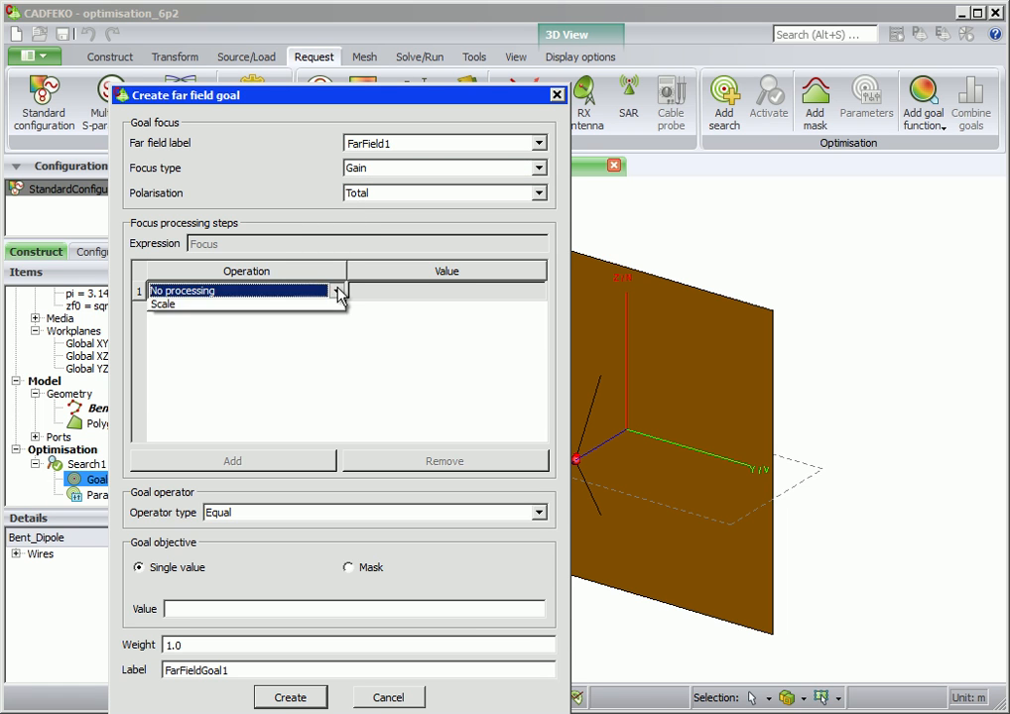
left_click(338, 291)
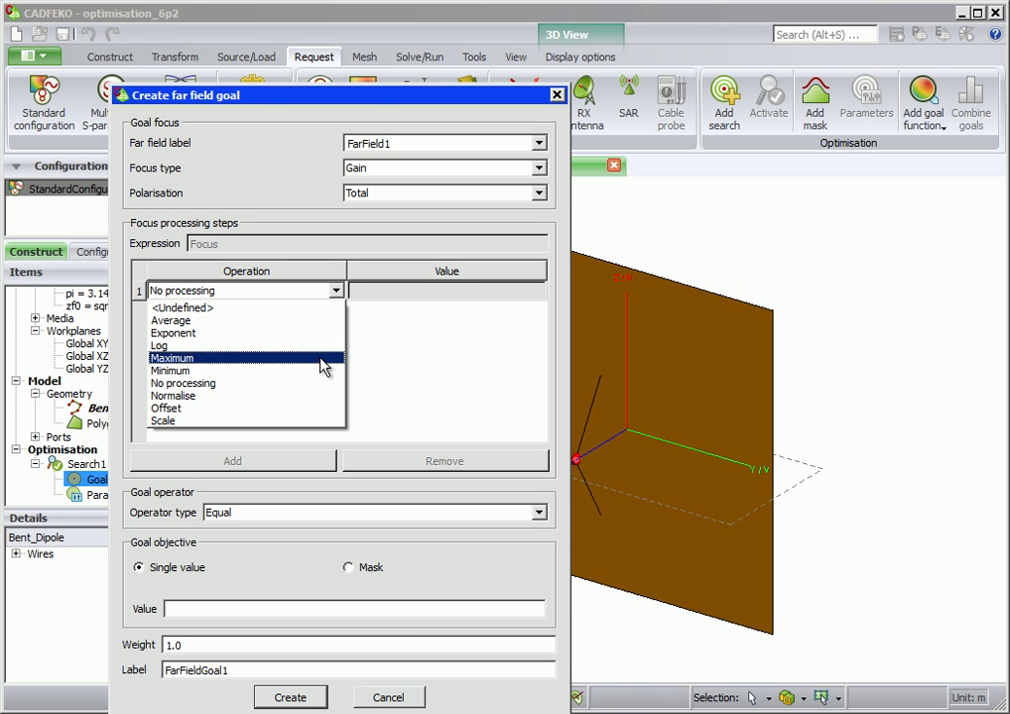
left_click(171, 357)
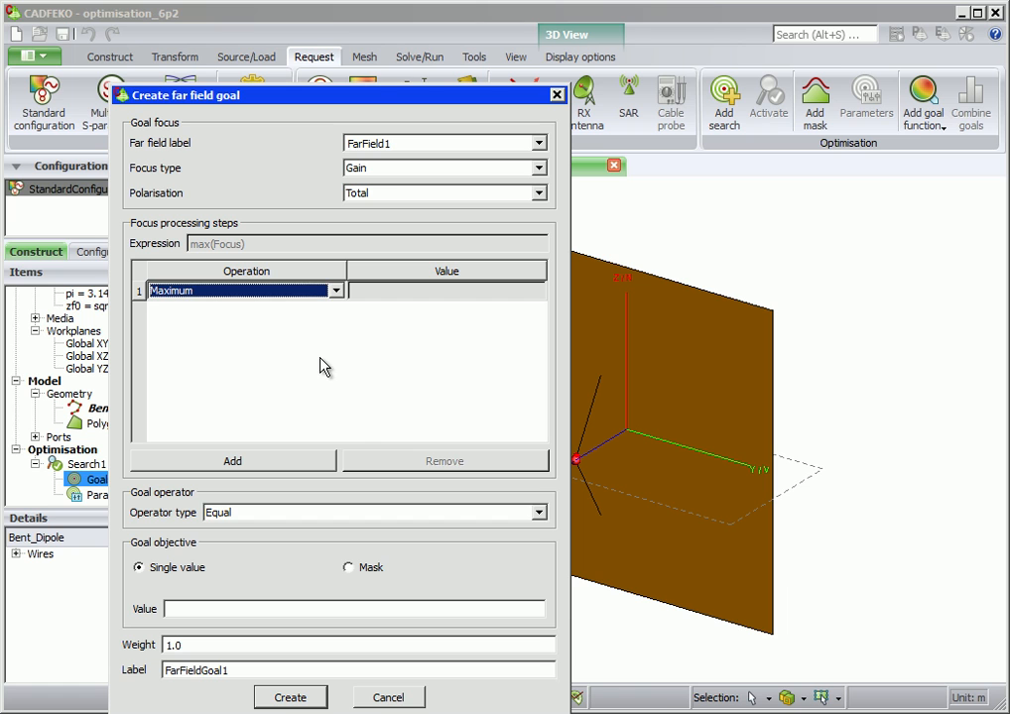
left_click(539, 512)
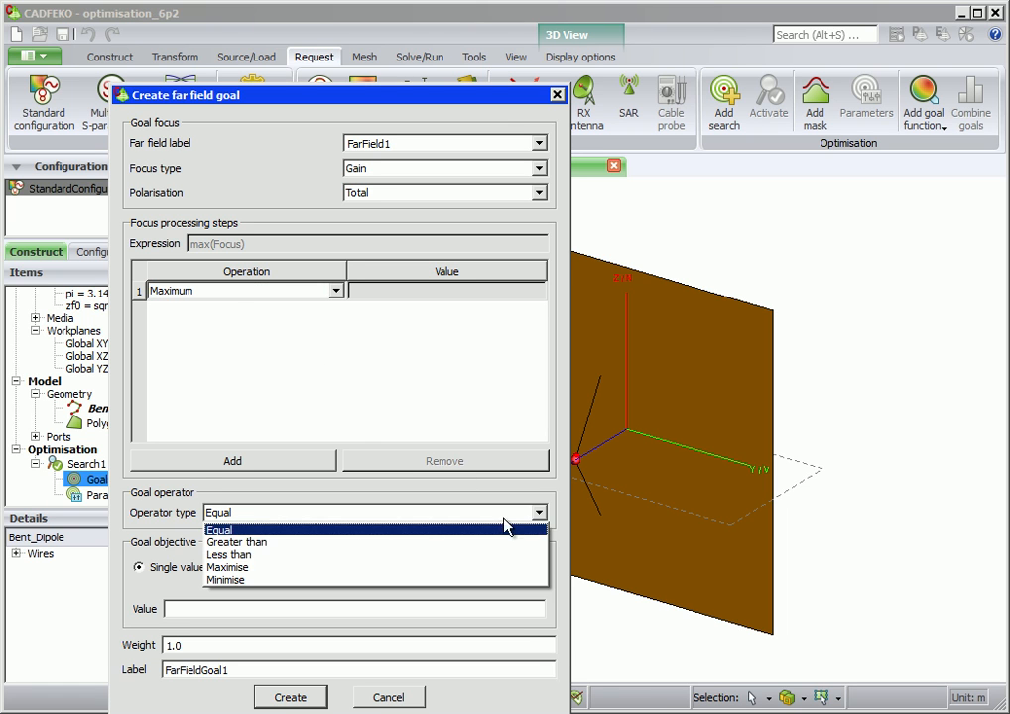
mouse_move(392, 566)
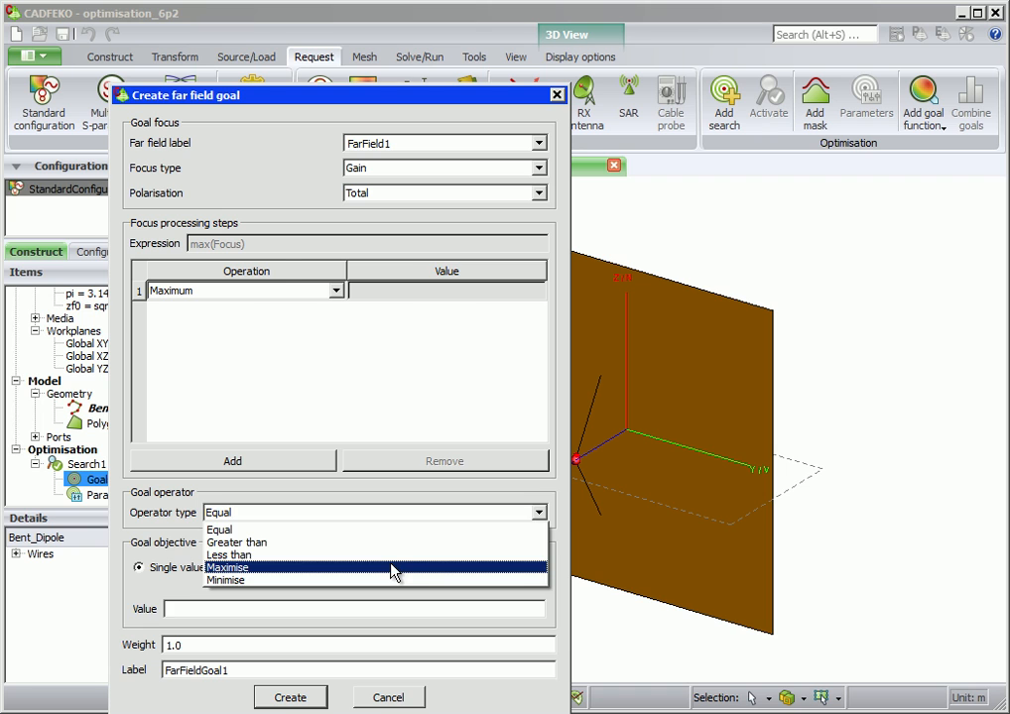
left_click(226, 566)
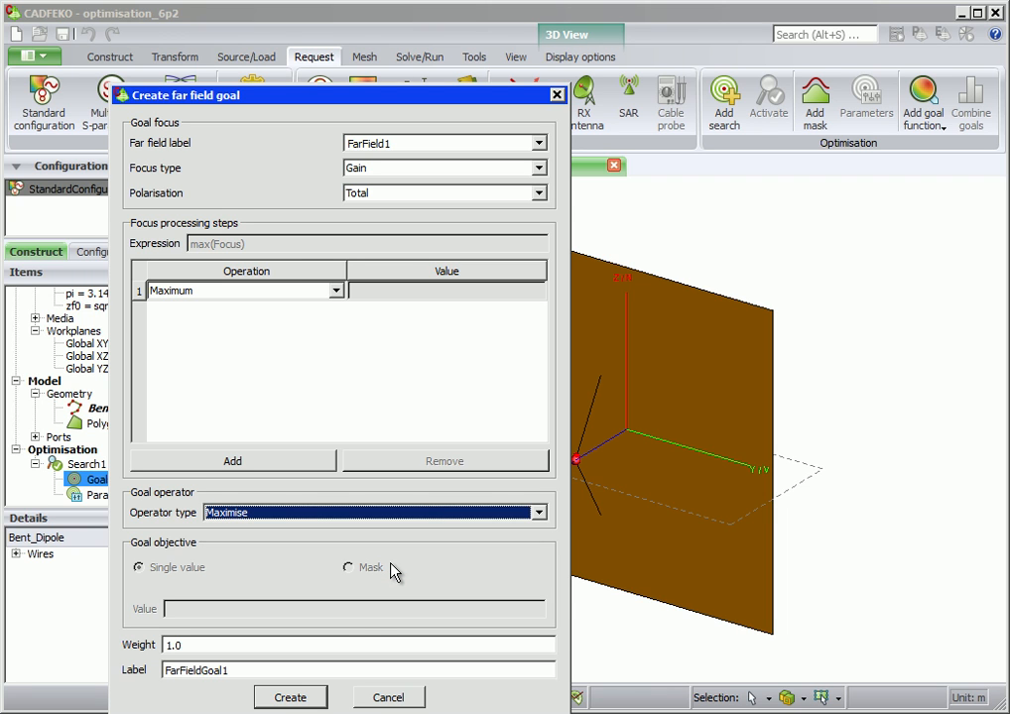
mouse_move(316, 702)
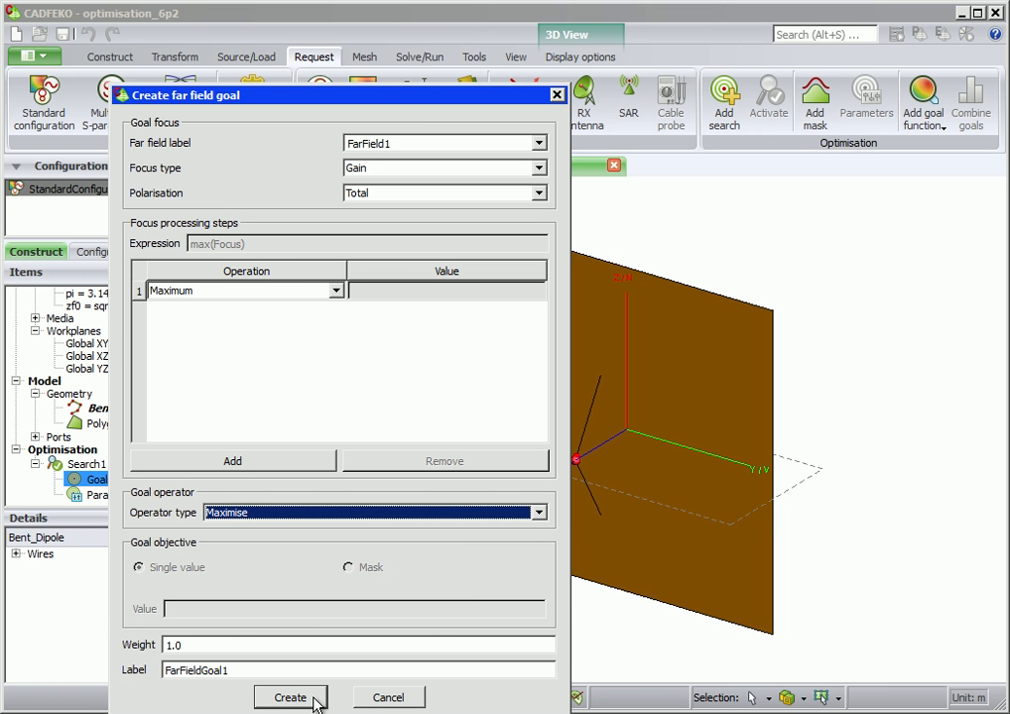
left_click(290, 697)
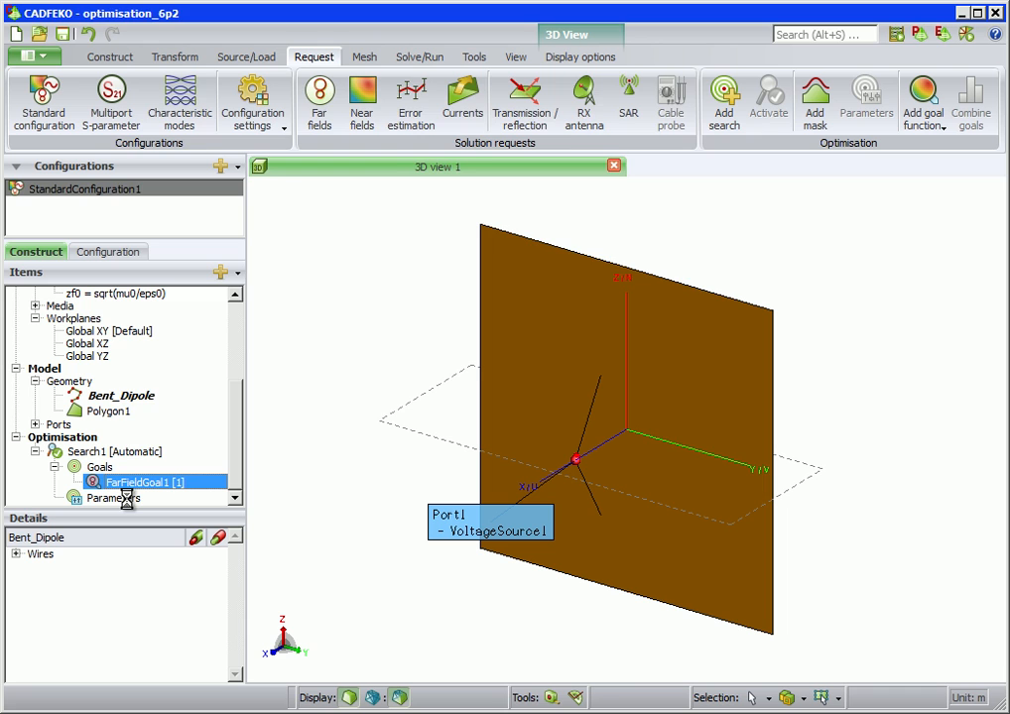
Step: Set angle 20–110 starting at 60 and distance 0.7–0.9 starting at 0.8
double_click(112, 498)
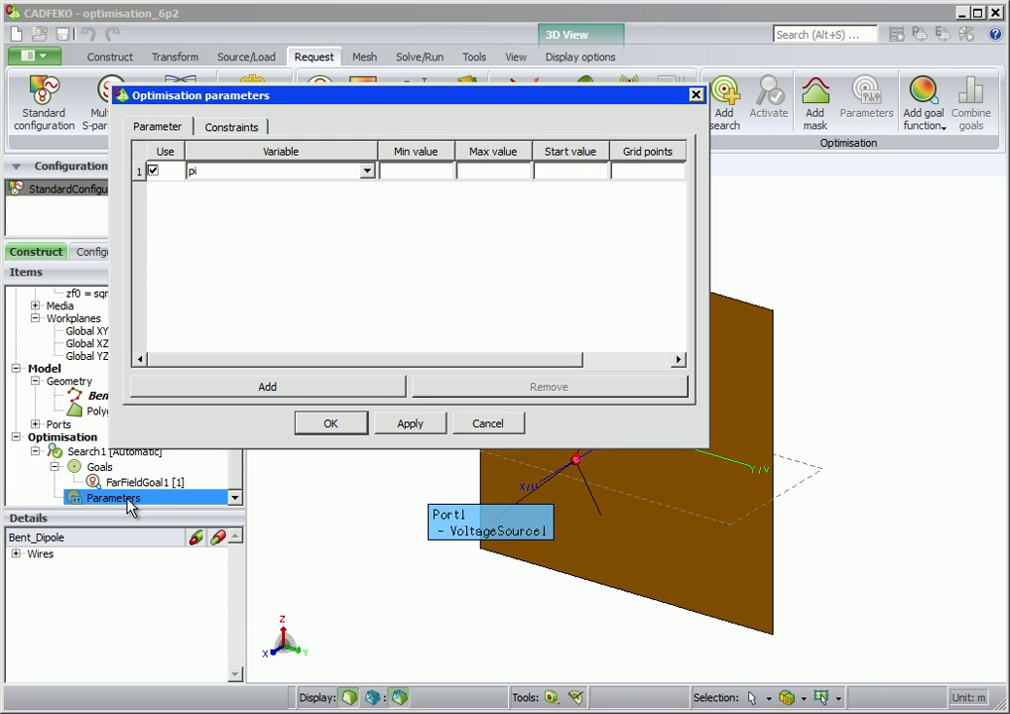
mouse_move(368, 188)
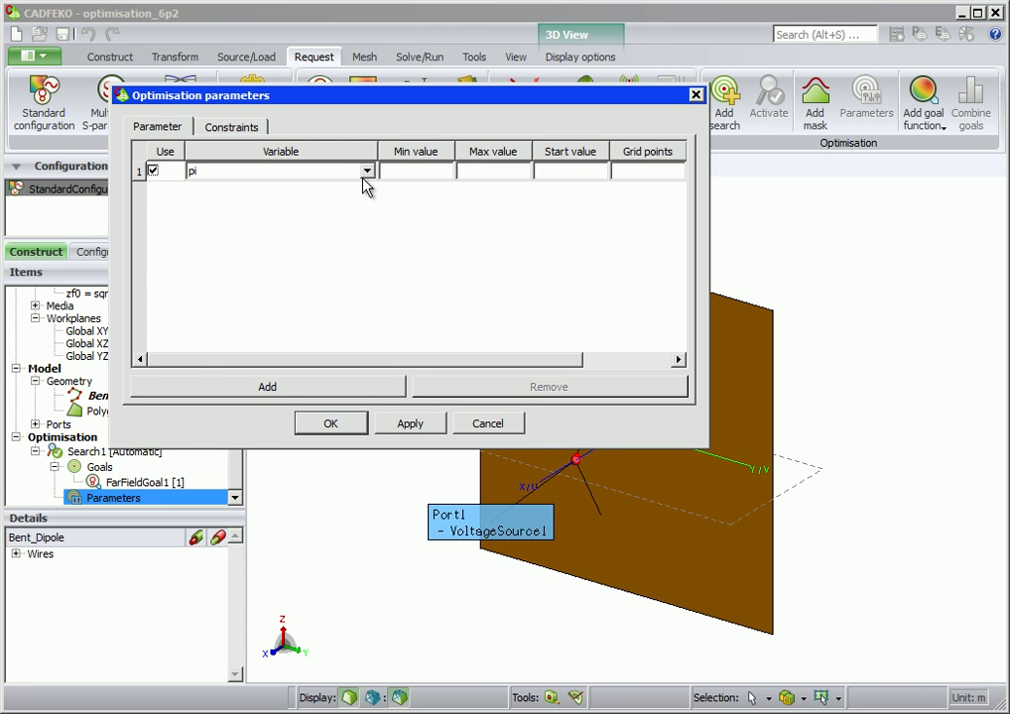
type("angle")
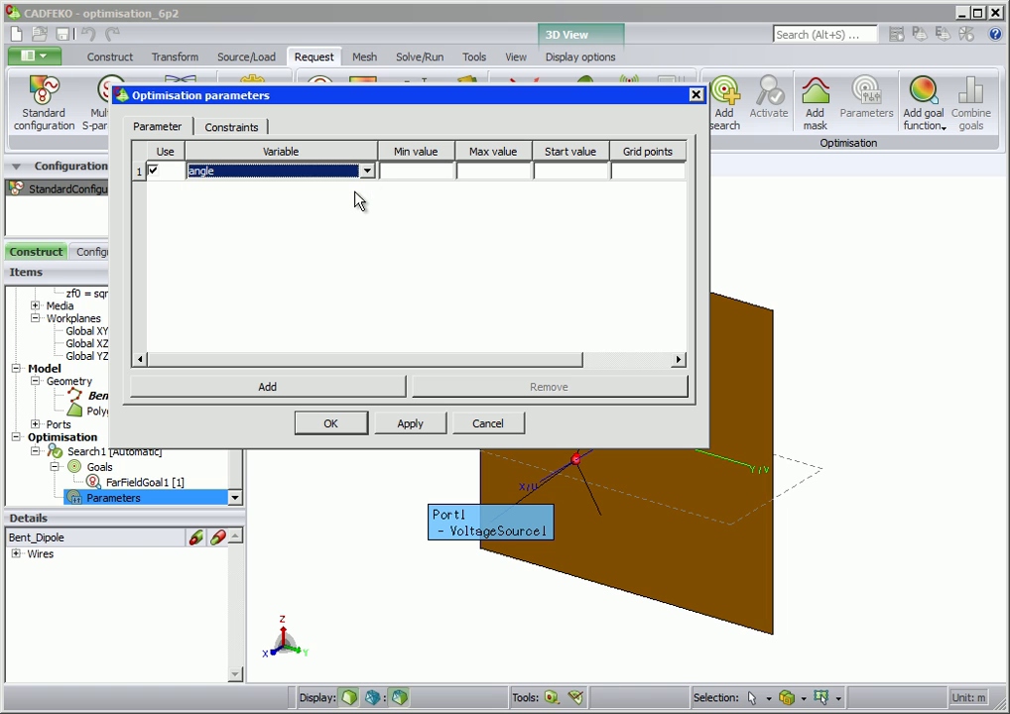
type("20")
left_click(493, 171)
type("110")
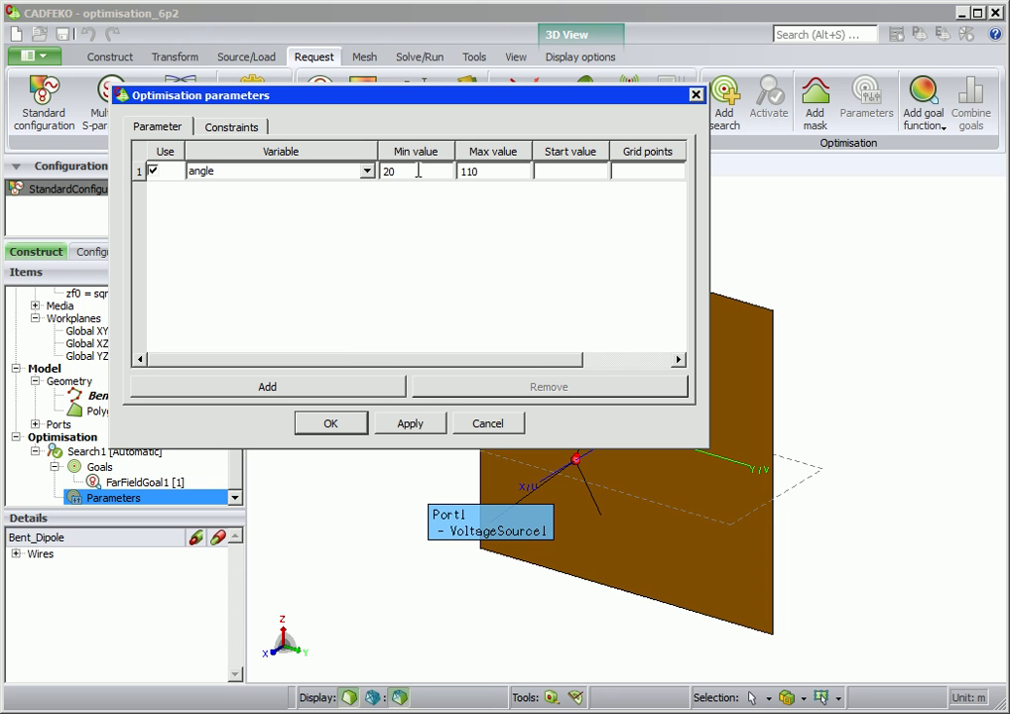
type("60")
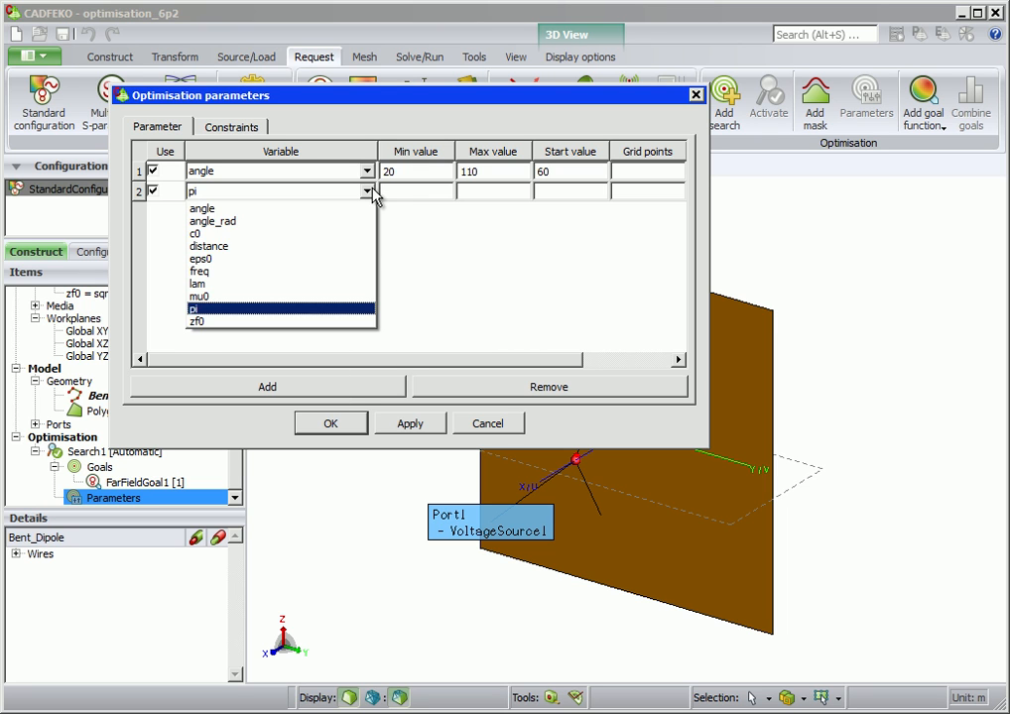
left_click(208, 246)
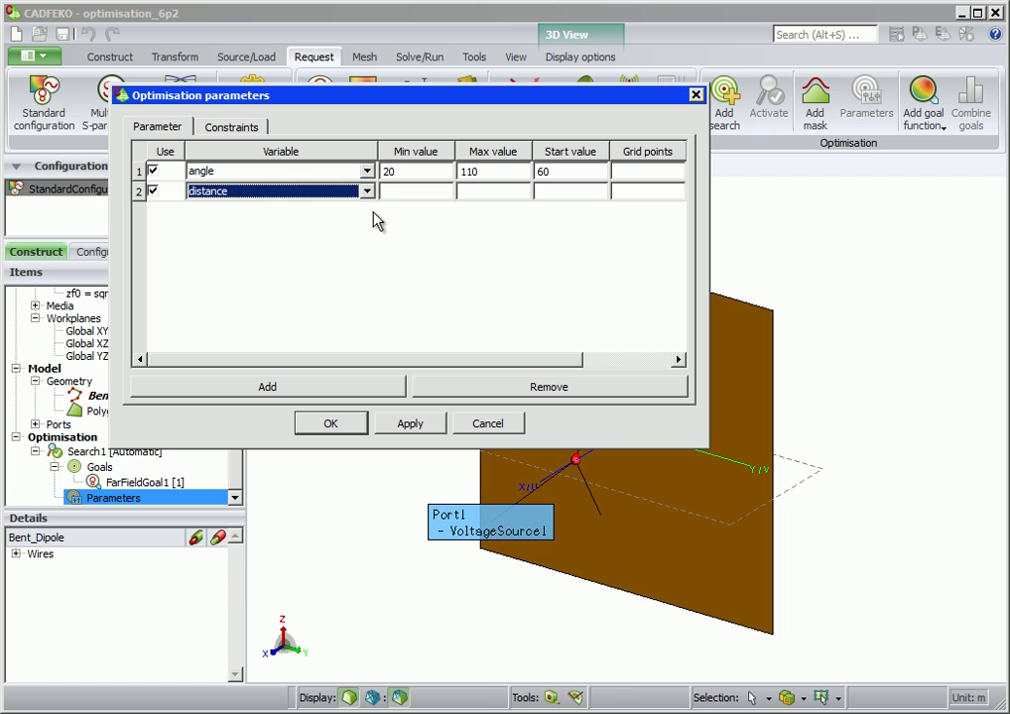
type("0")
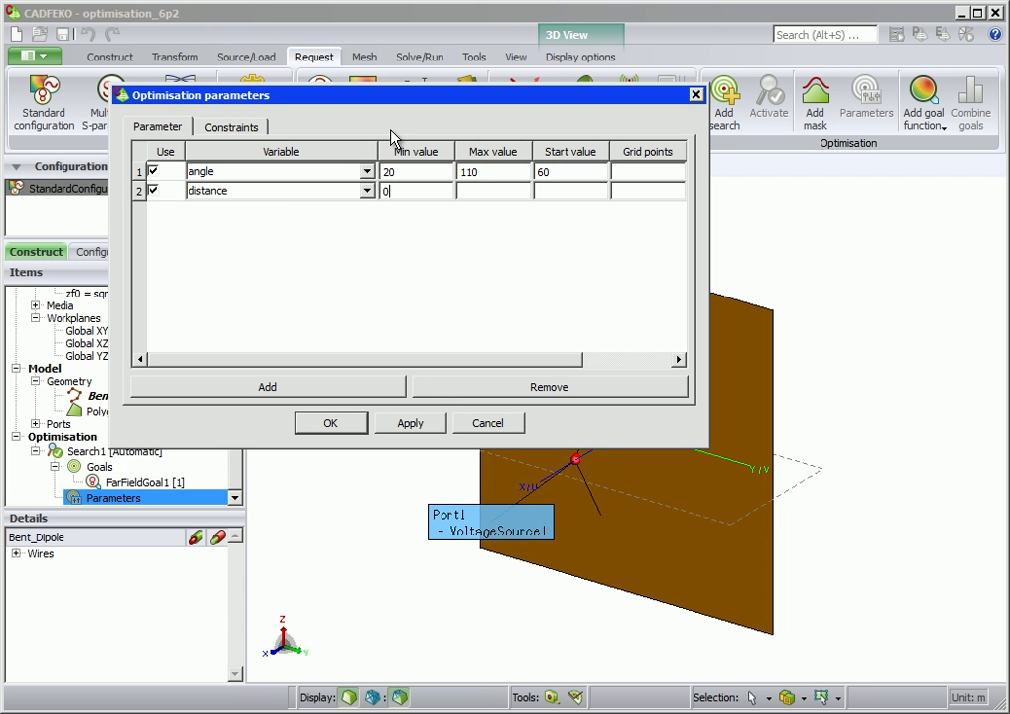
type("0.9")
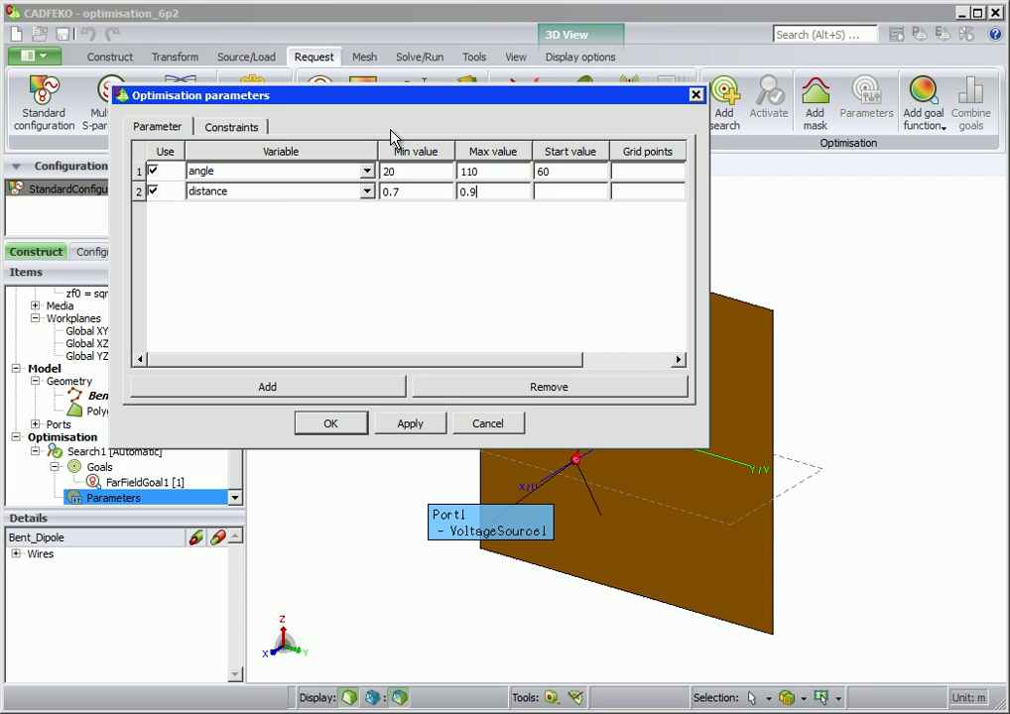
type("0.8")
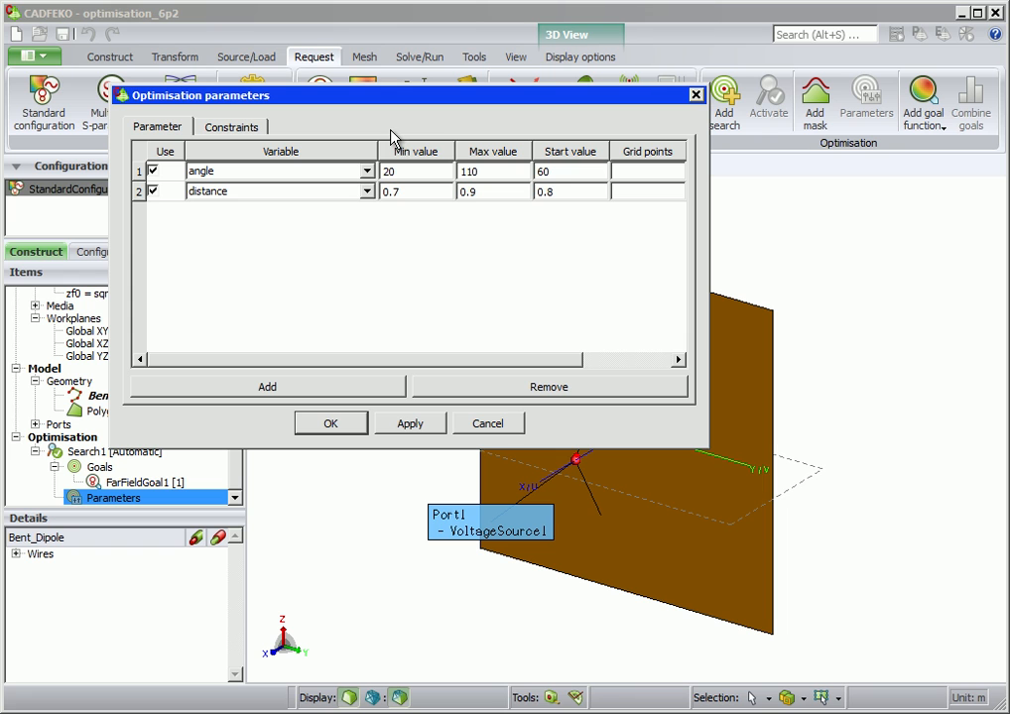
mouse_move(348, 379)
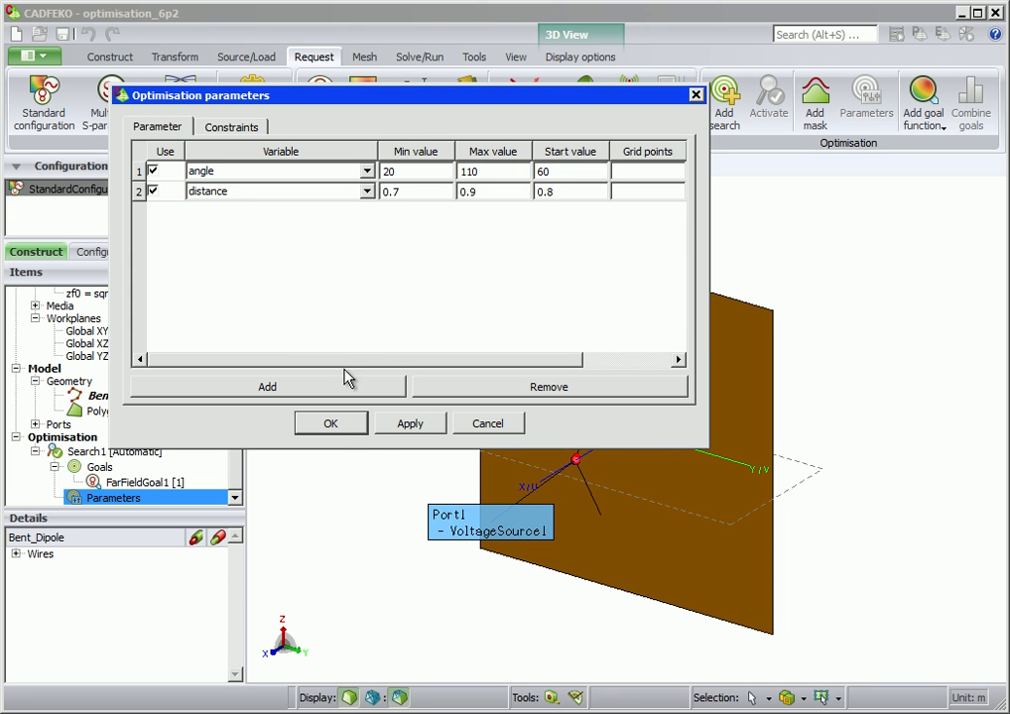
left_click(331, 424)
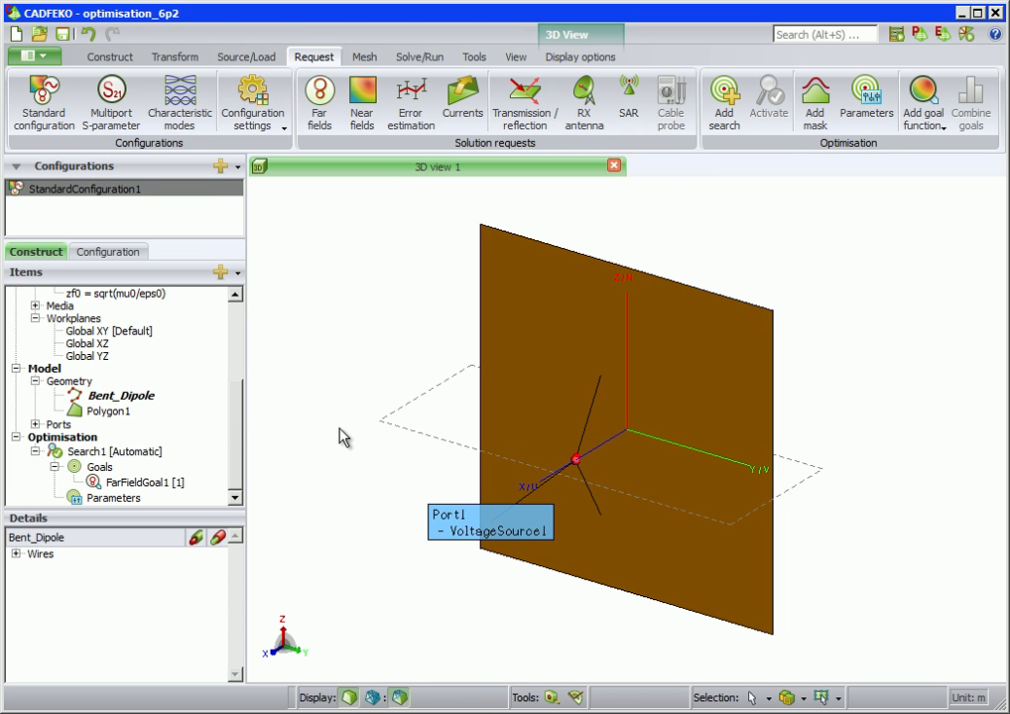
mouse_move(124, 147)
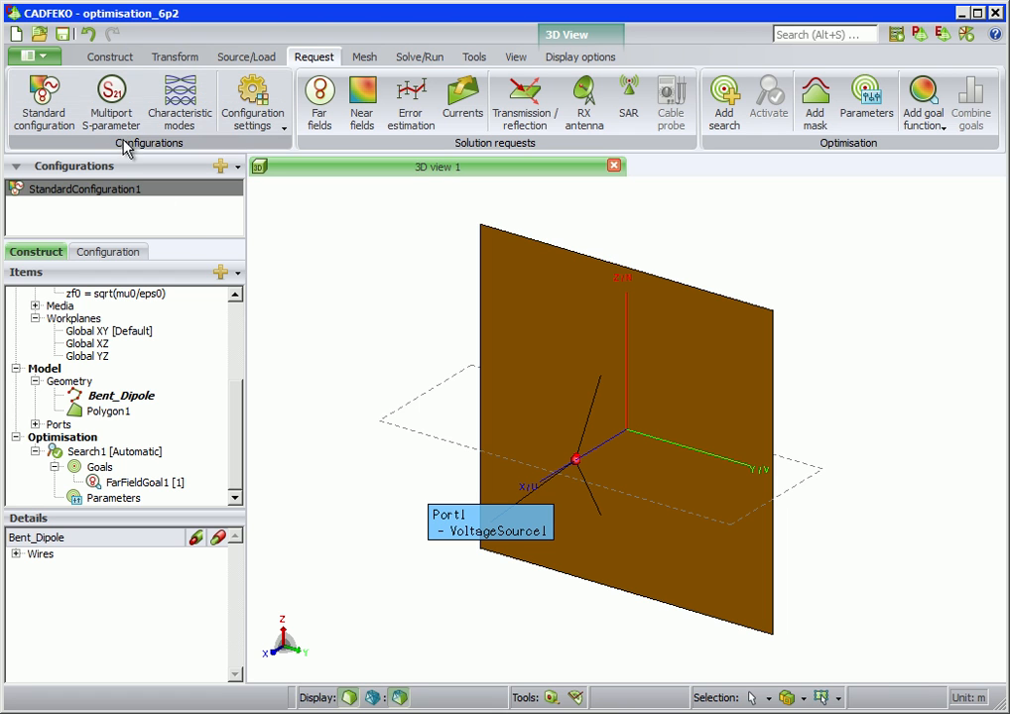
mouse_move(364, 57)
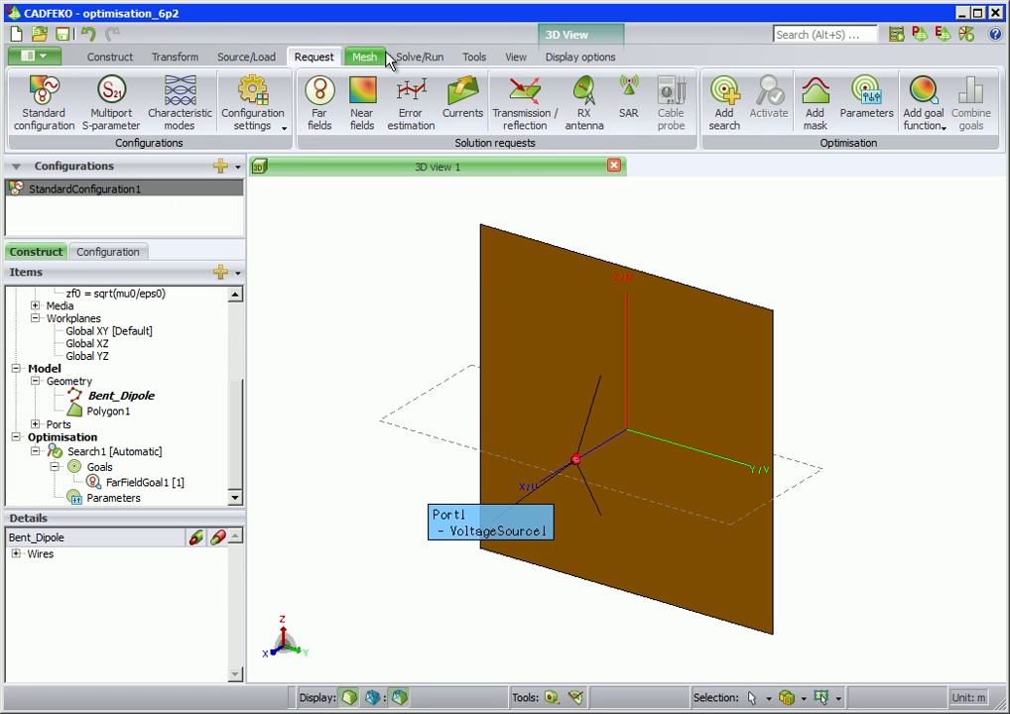
Step: Run OPTFEKO until it reports angle ≈82.7 and distance ≈0.784, then close the run window
left_click(418, 56)
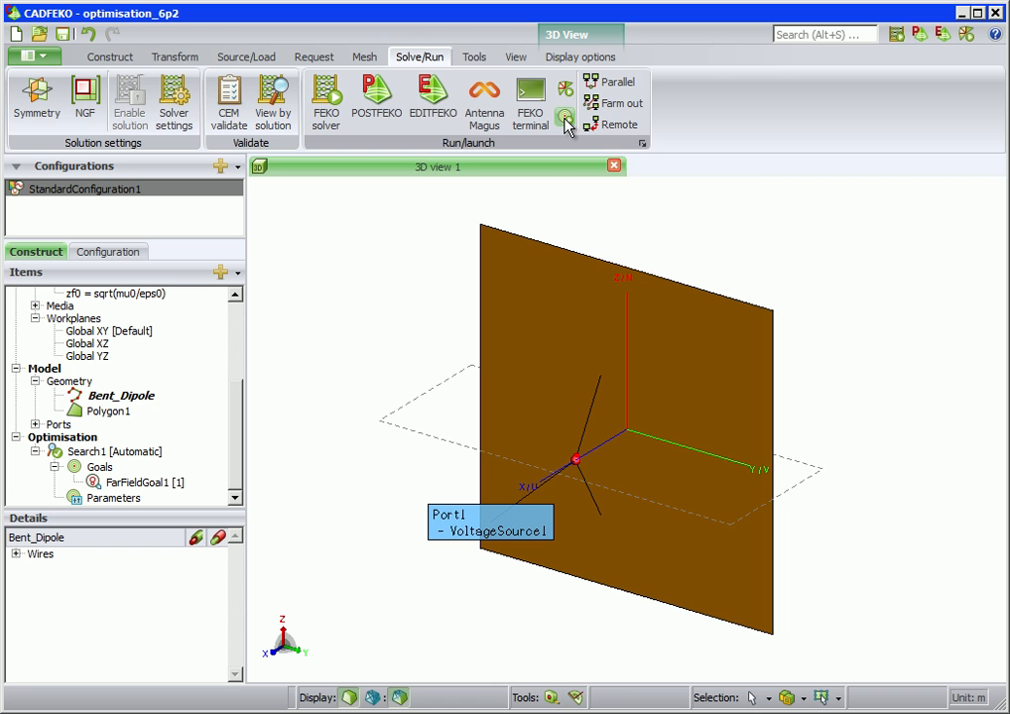
mouse_move(566, 119)
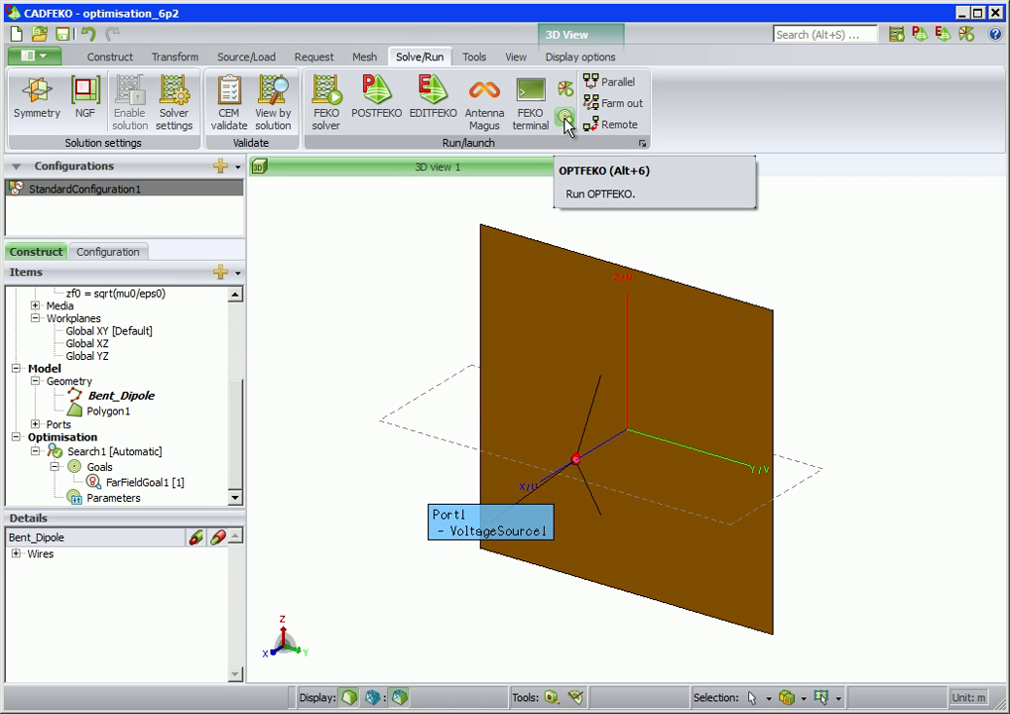
left_click(566, 120)
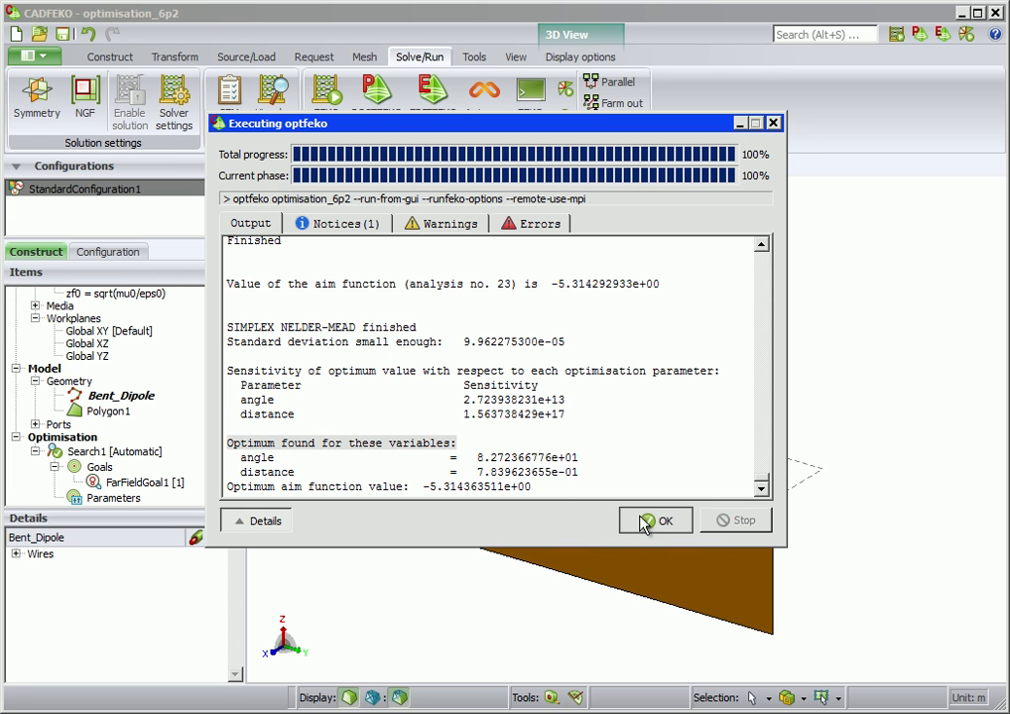
left_click(656, 521)
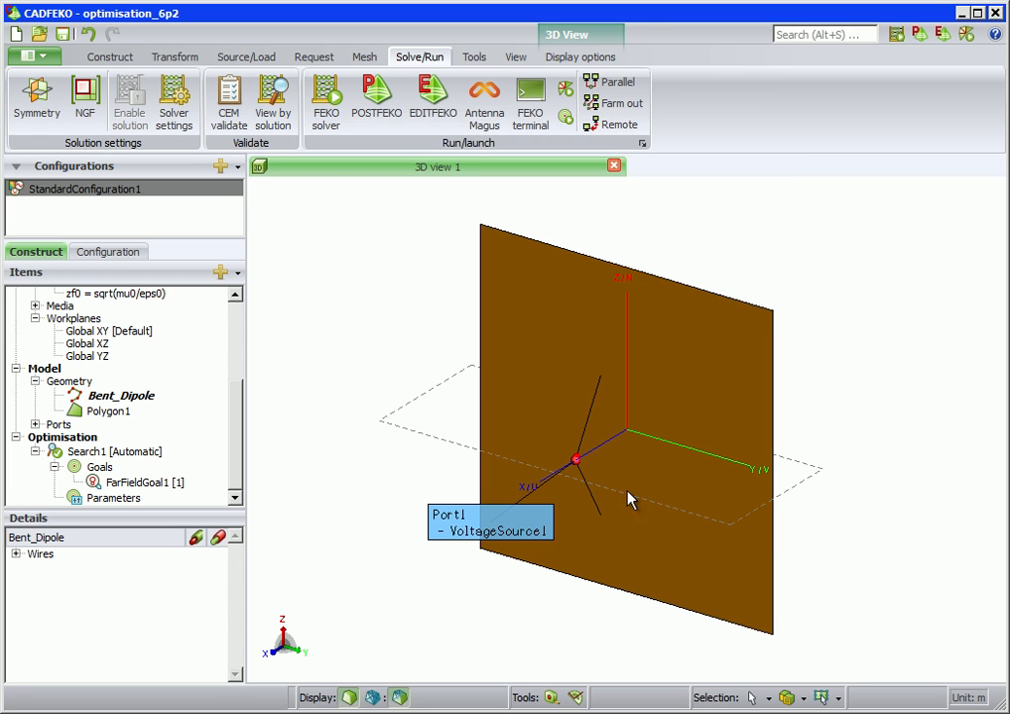
mouse_move(376, 96)
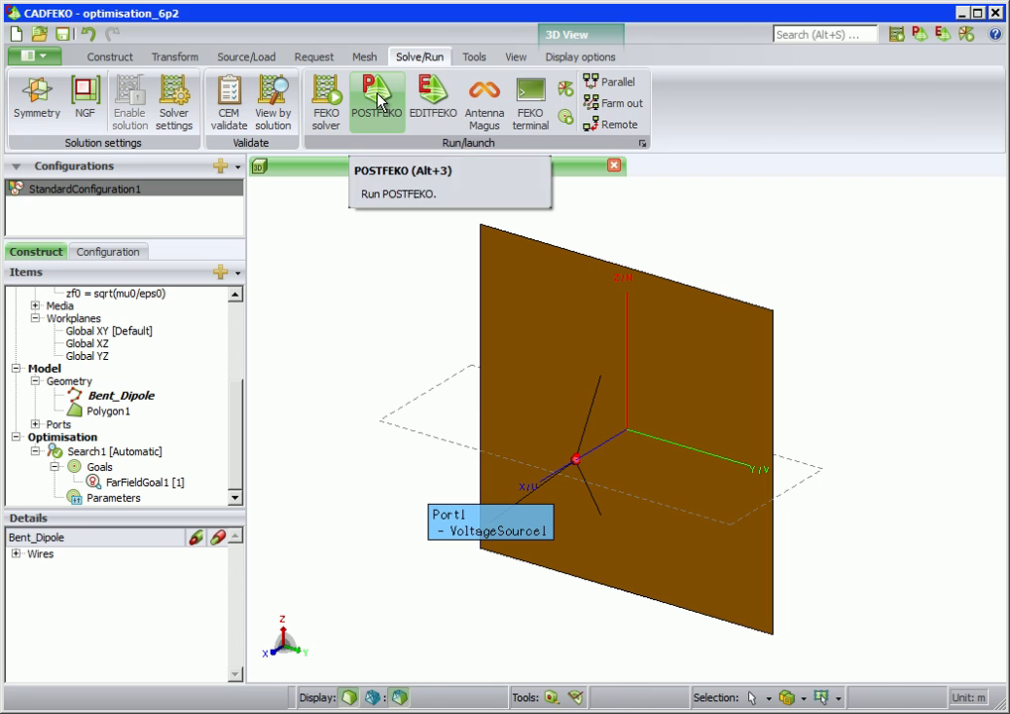
Step: Launch POSTFEKO with the optimisation_6p2 results from the Run/launch group
left_click(377, 99)
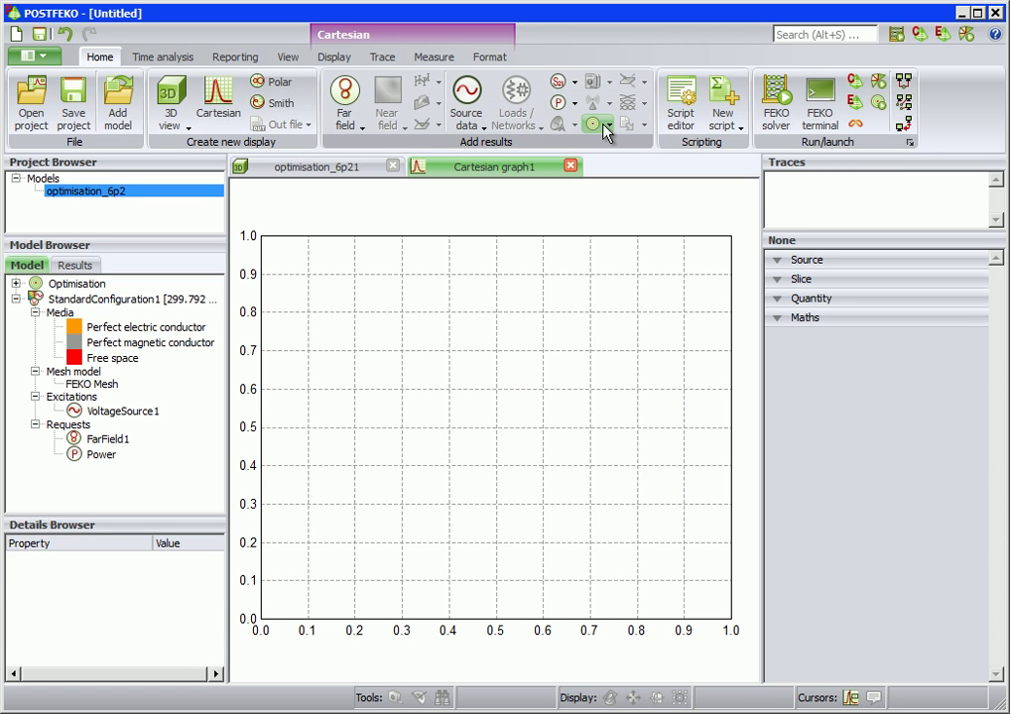
Step: Add the Optimisation trace to the graph and show distance against run number
left_click(605, 125)
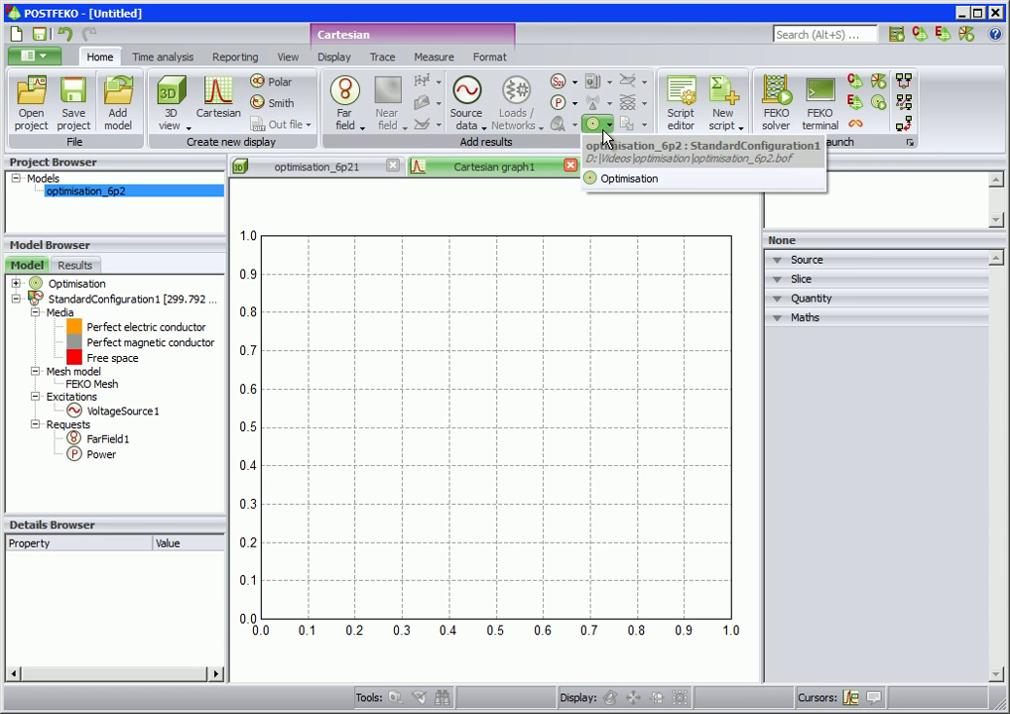
left_click(630, 179)
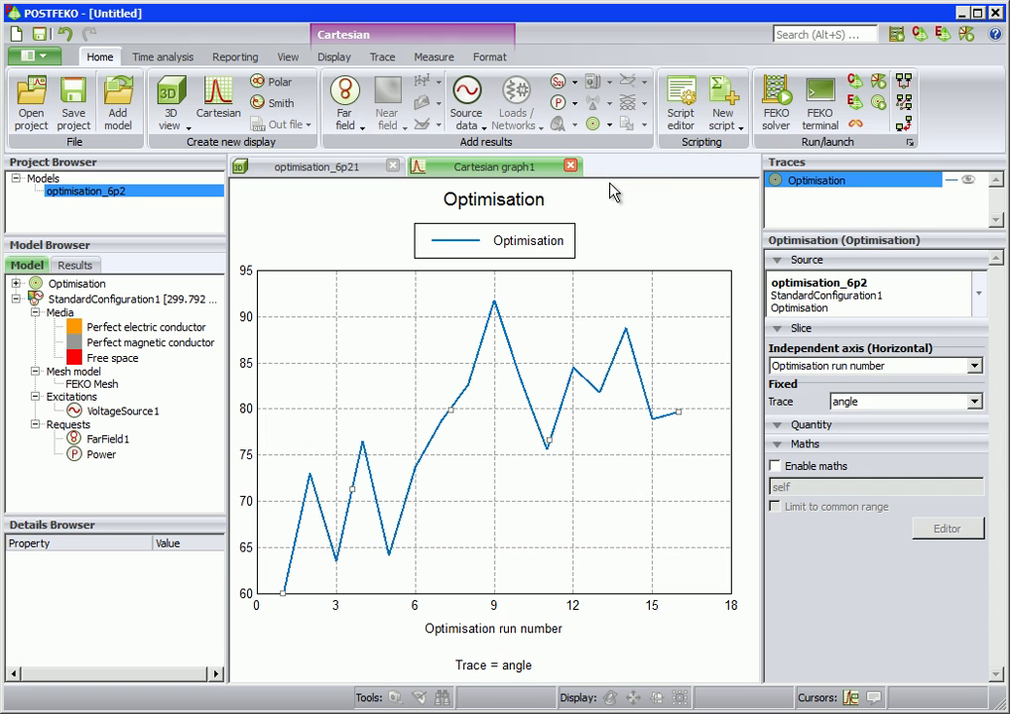
mouse_move(834, 327)
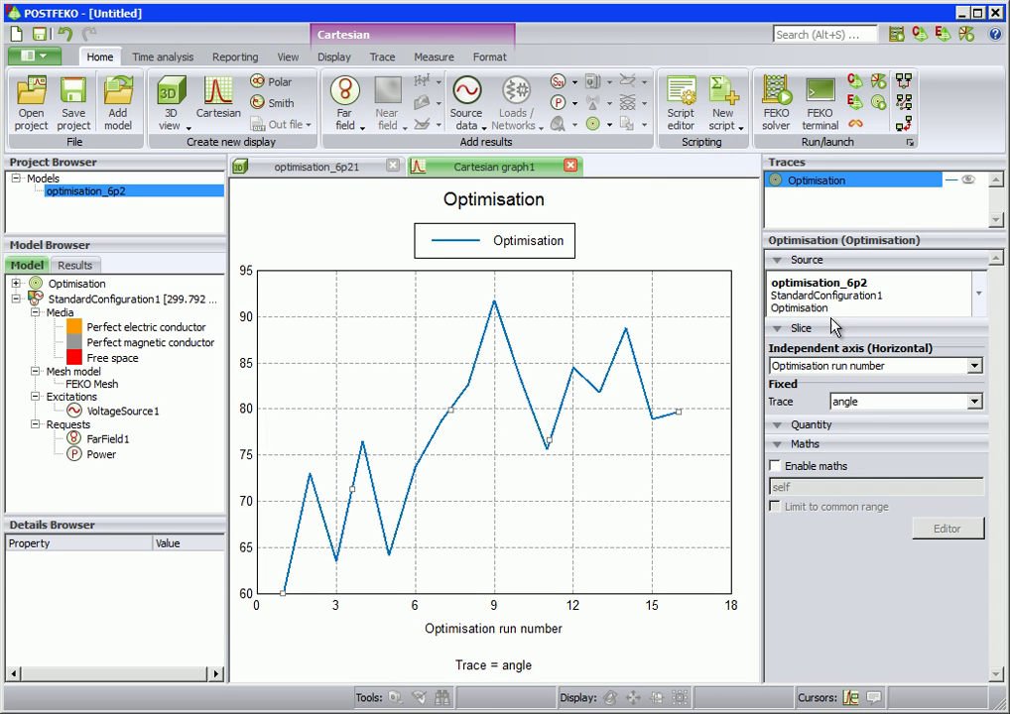
mouse_move(369, 538)
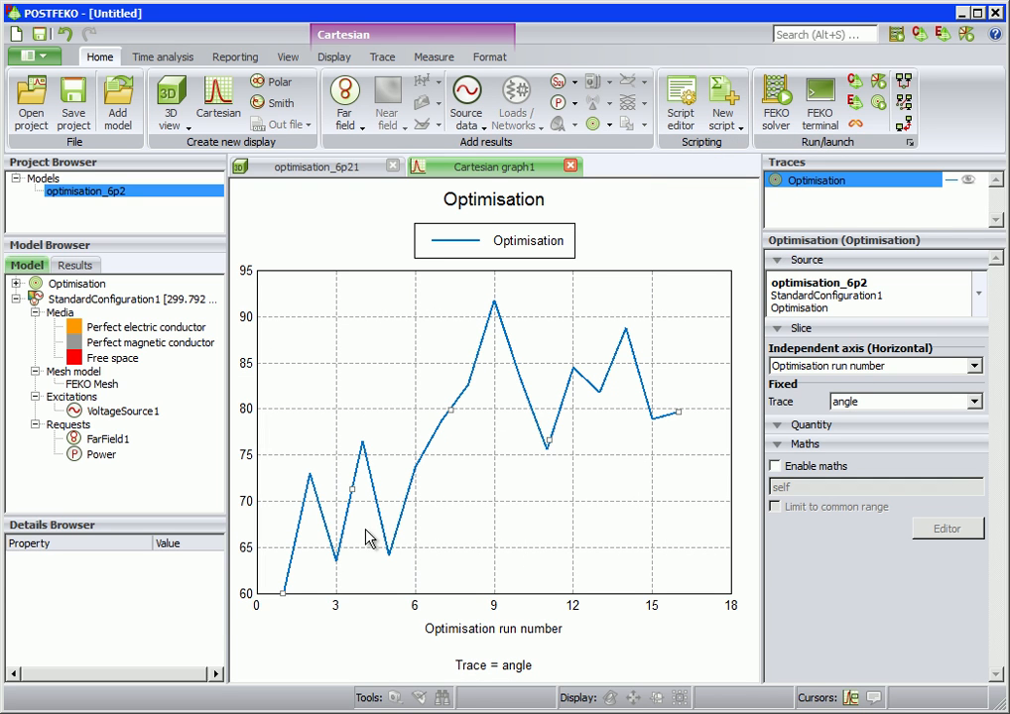
mouse_move(606, 445)
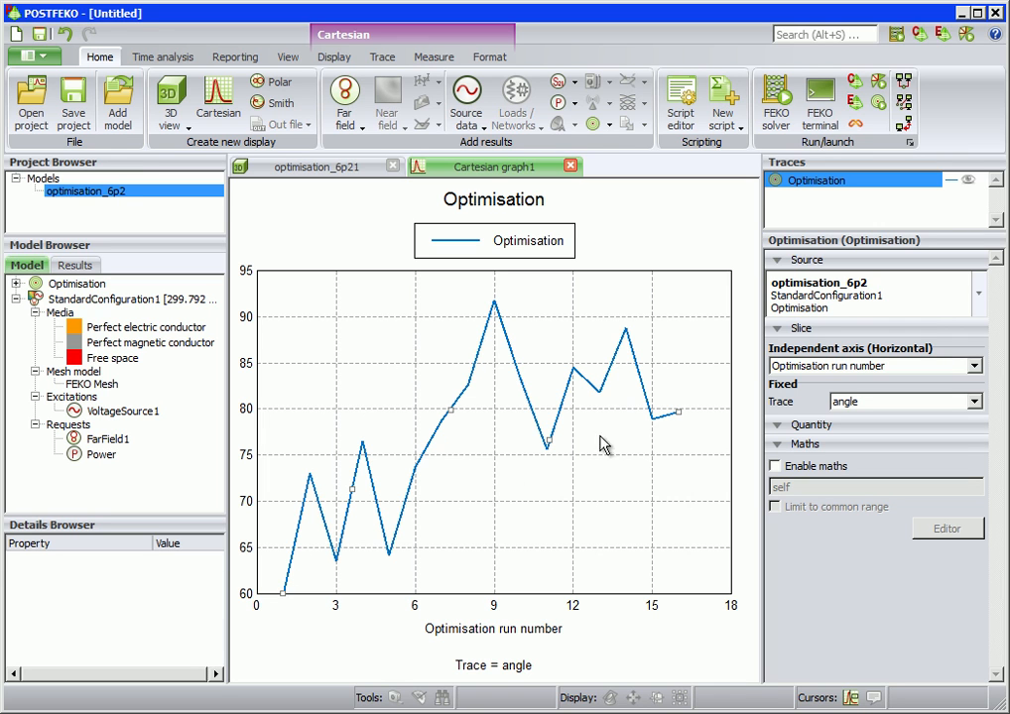
mouse_move(519, 641)
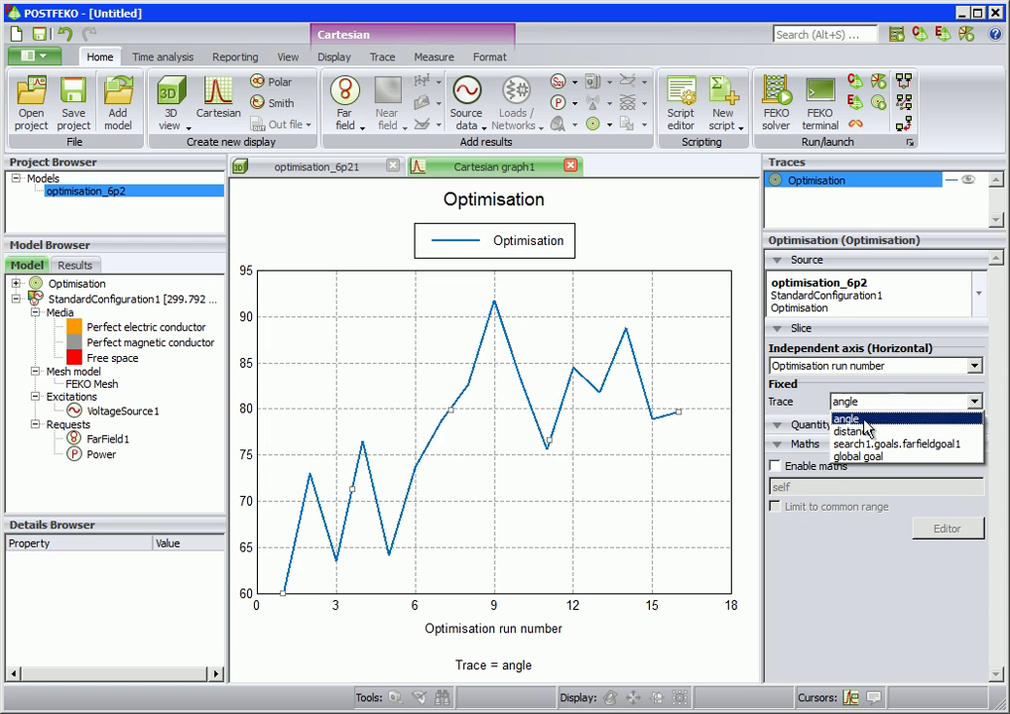
left_click(849, 431)
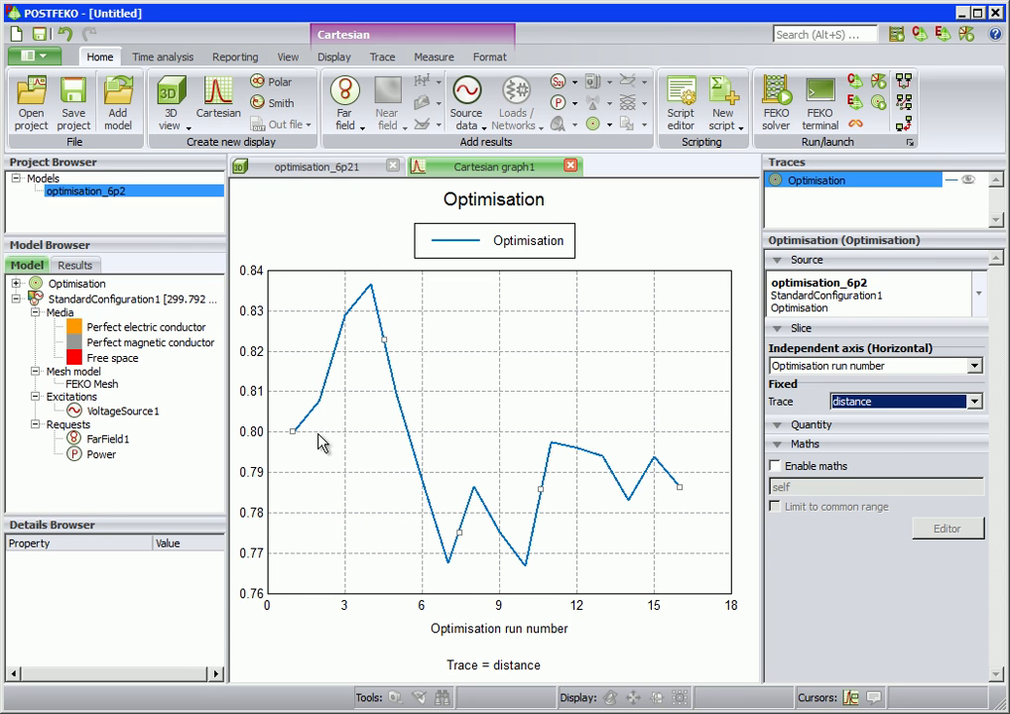
mouse_move(675, 486)
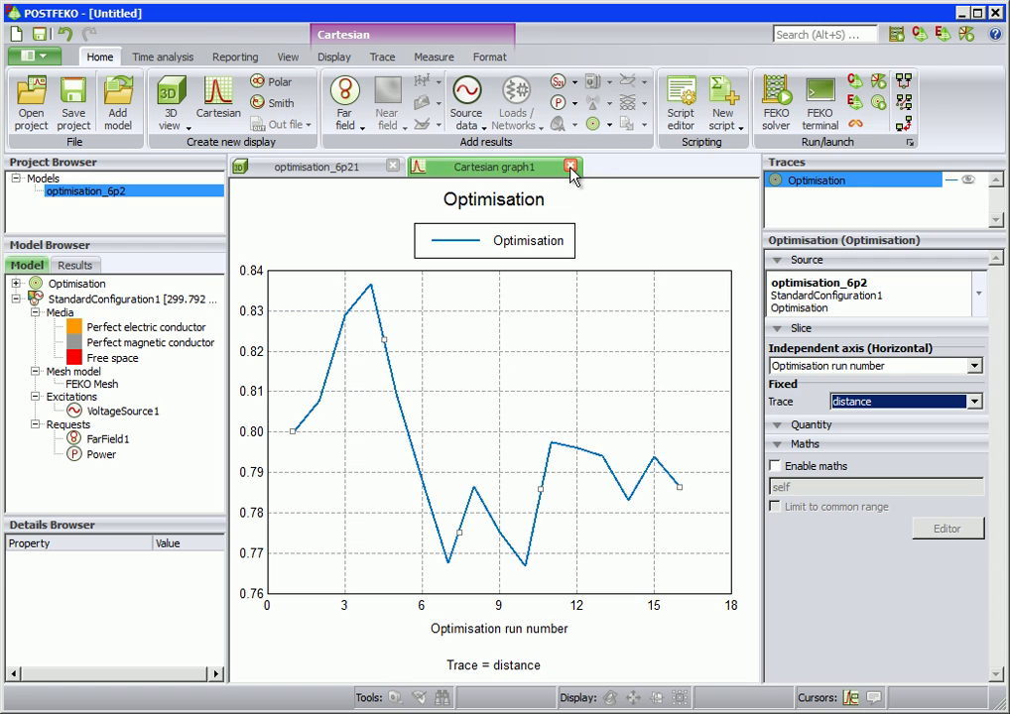
Step: Replace the optimisation progress graph with a FarField1 total gain versus phi graph
left_click(570, 165)
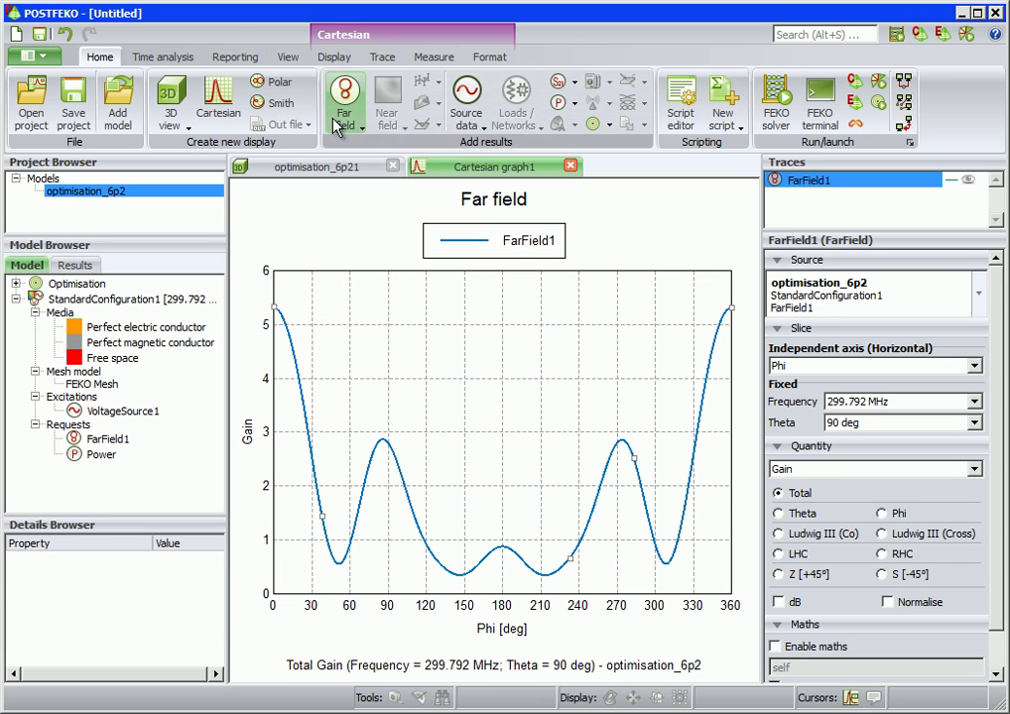
left_click(287, 56)
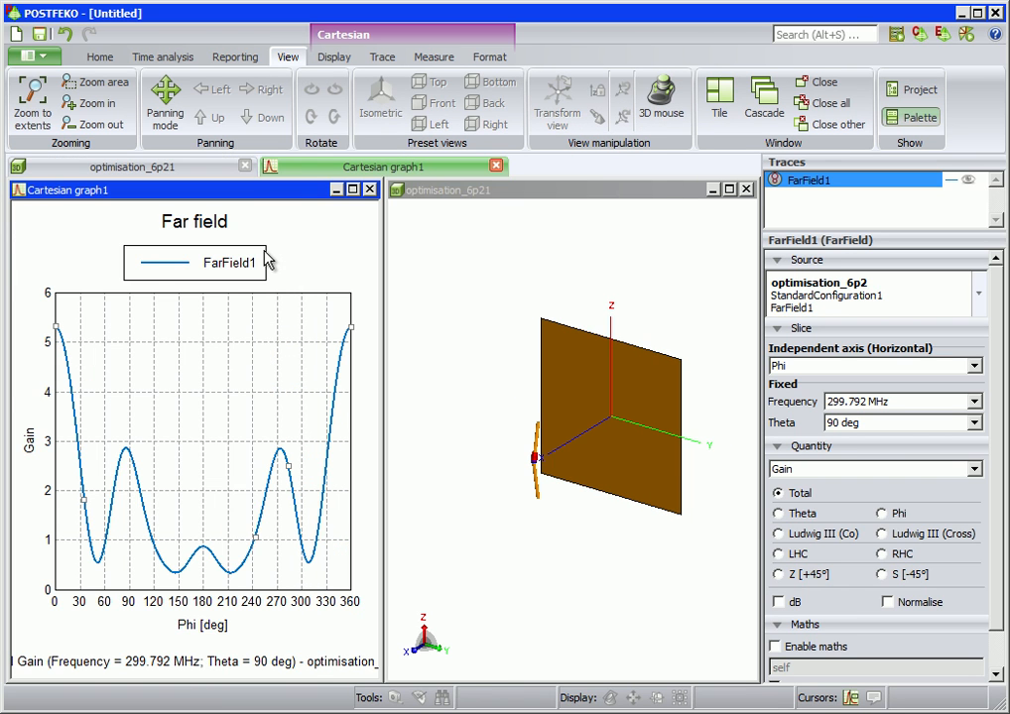
Step: Launch OPTFEKO again on optimisation_6p2 from the Home tab
left_click(99, 56)
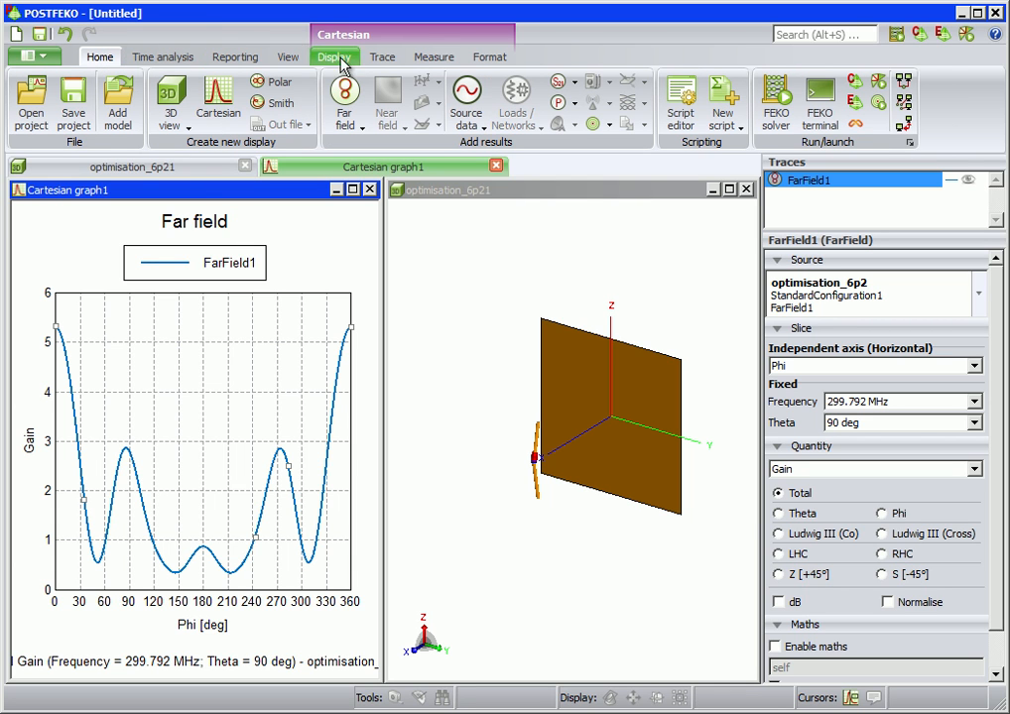
mouse_move(877, 106)
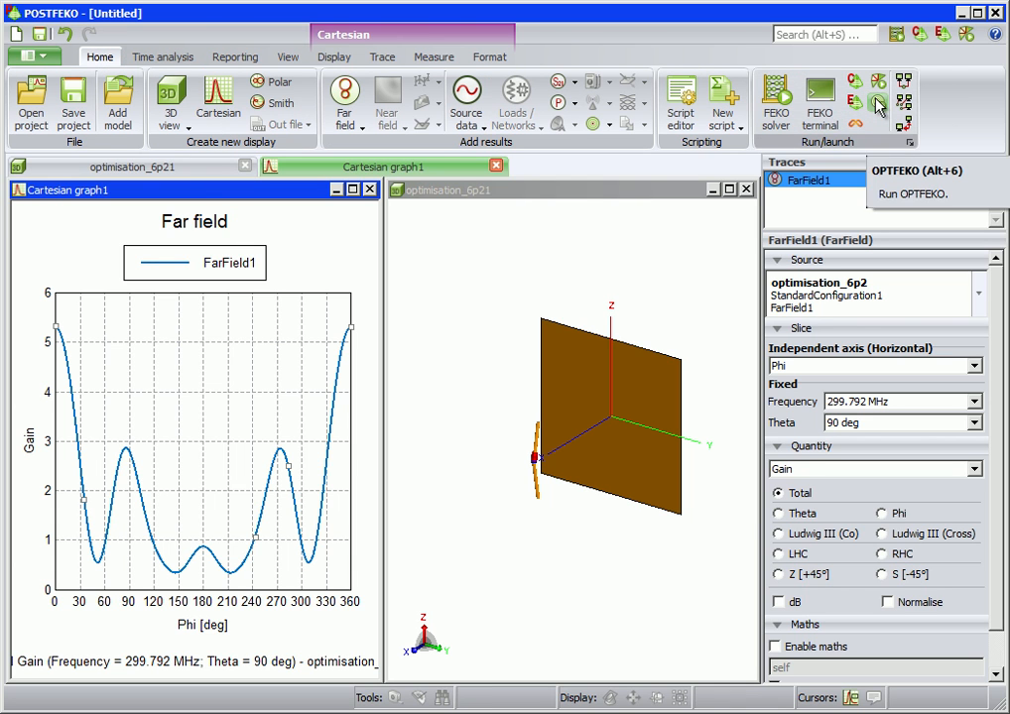
left_click(877, 104)
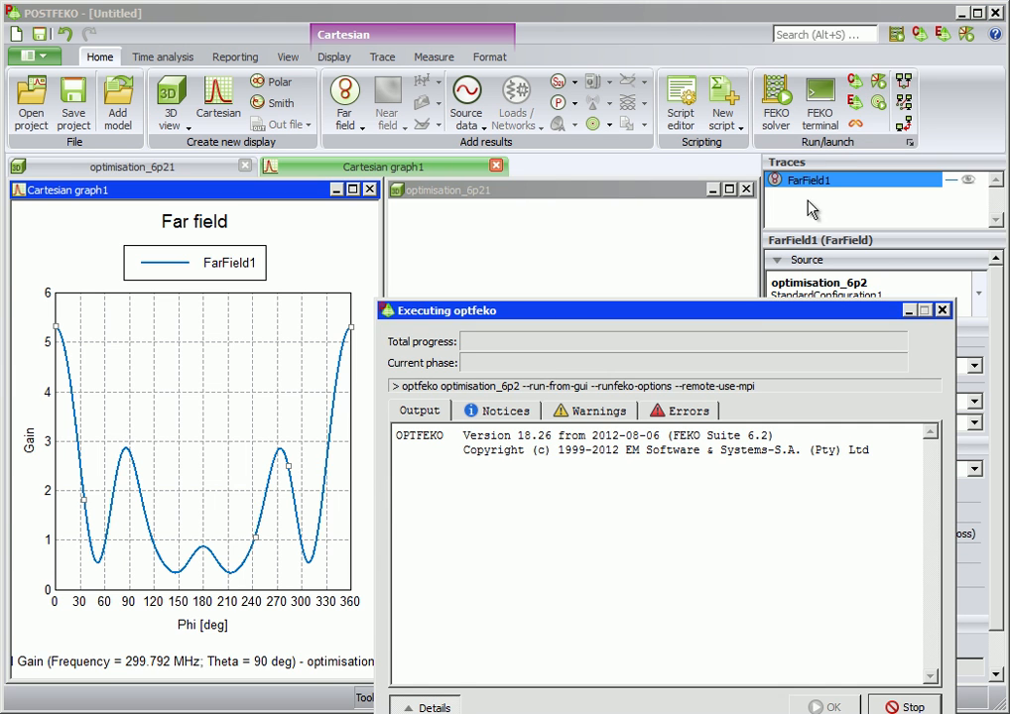